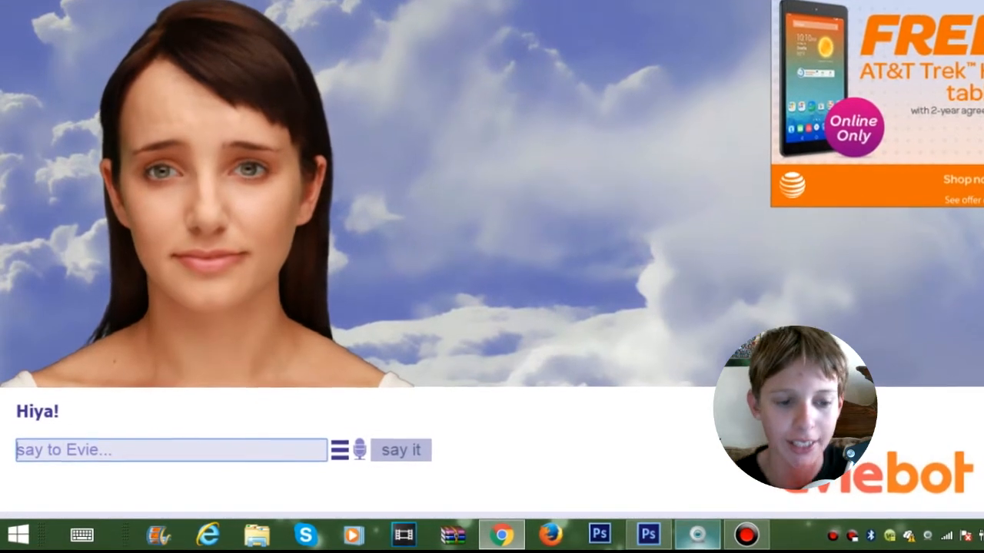
# Step: Send the greeting 'Hey' to Evie, which she answers in Turkish
pyautogui.write('Hey')
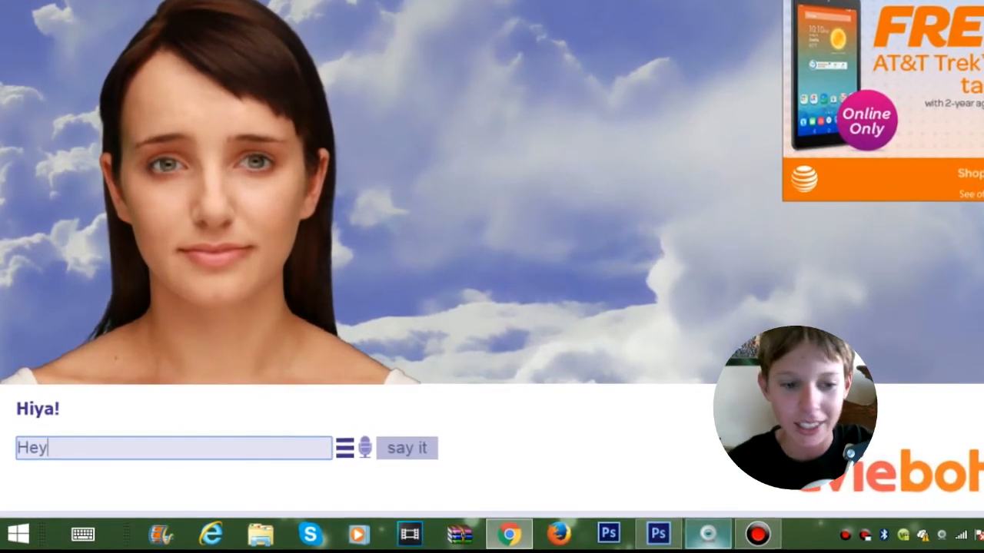
pyautogui.click(407, 449)
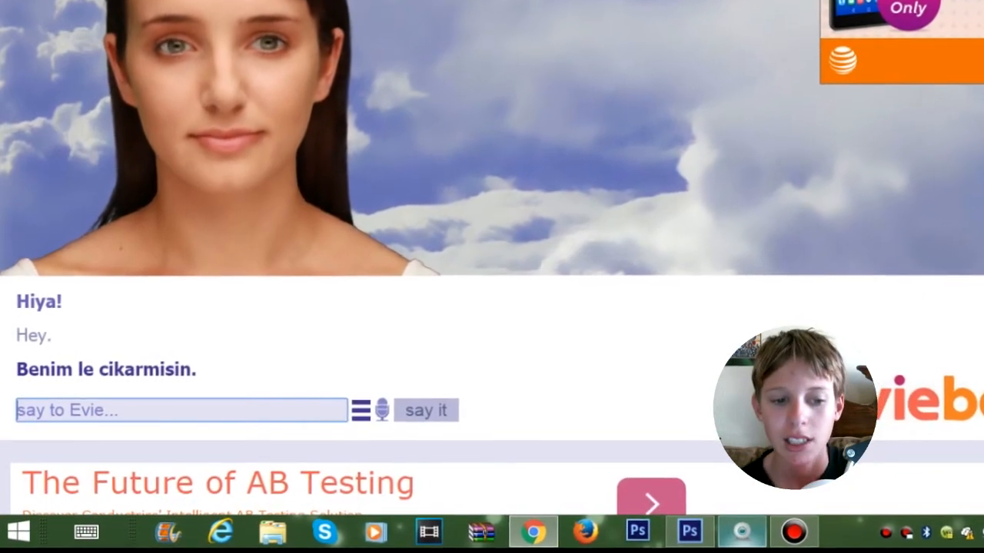
# Step: Send 'ENGLISH PLEASE' so Evie replies 'I am English.'
pyautogui.write('ENH')
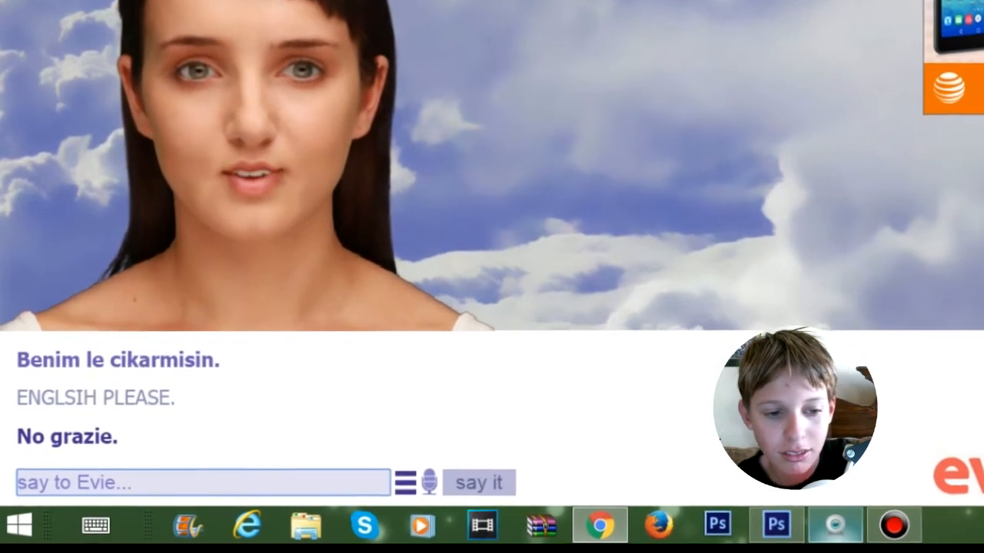
pyautogui.write('ENGLISH')
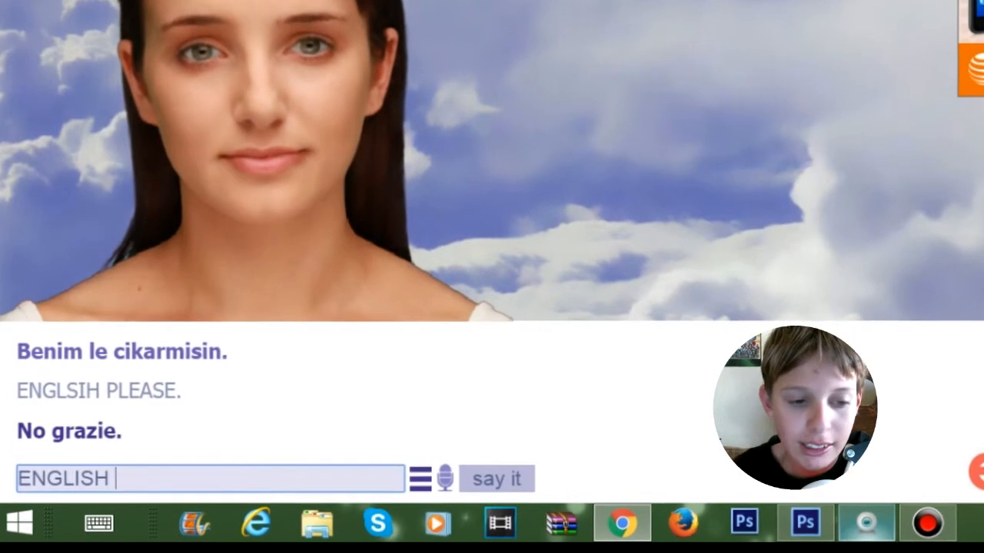
pyautogui.write('PLEA')
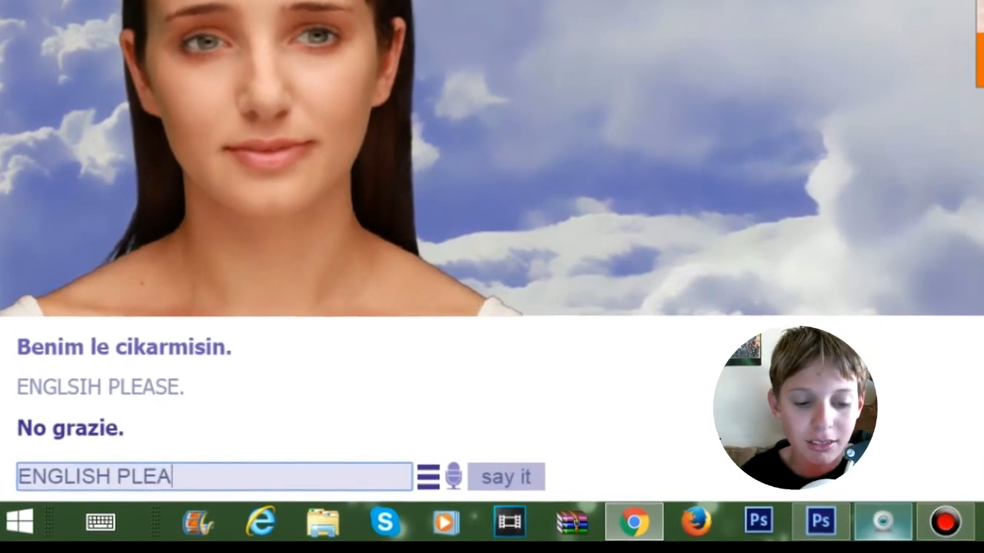
pyautogui.click(504, 476)
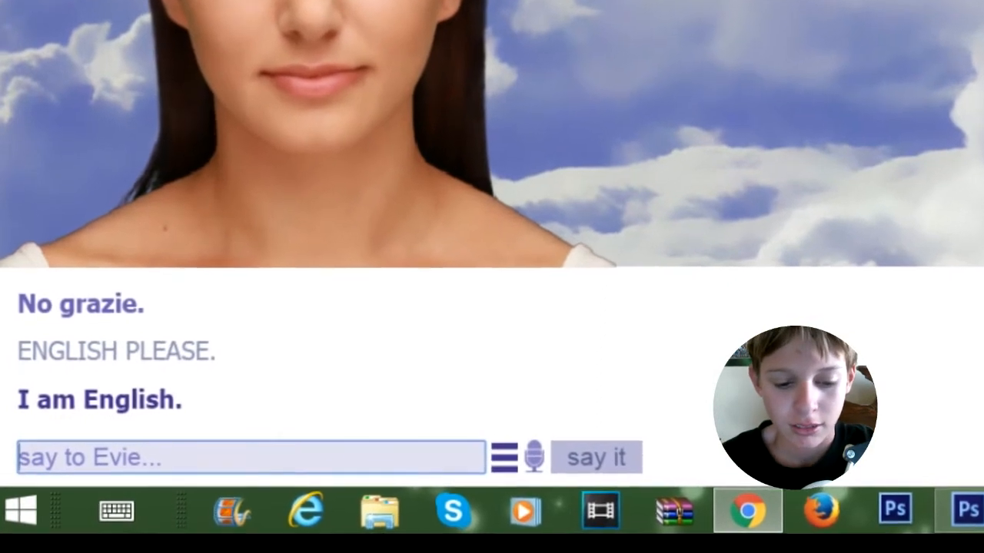
# Step: Send Evie the question asking whether she would go out on a date
pyautogui.write('Would you')
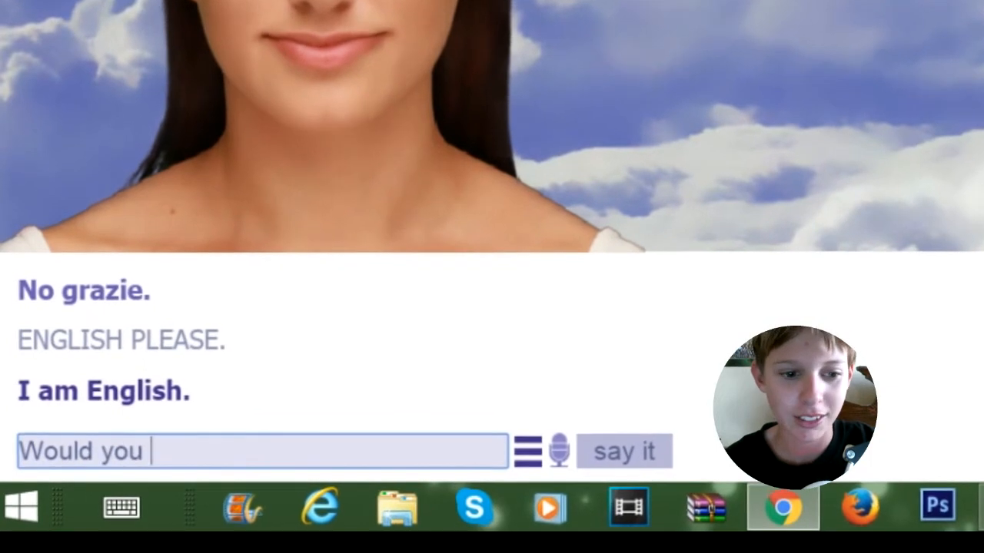
pyautogui.write('go out')
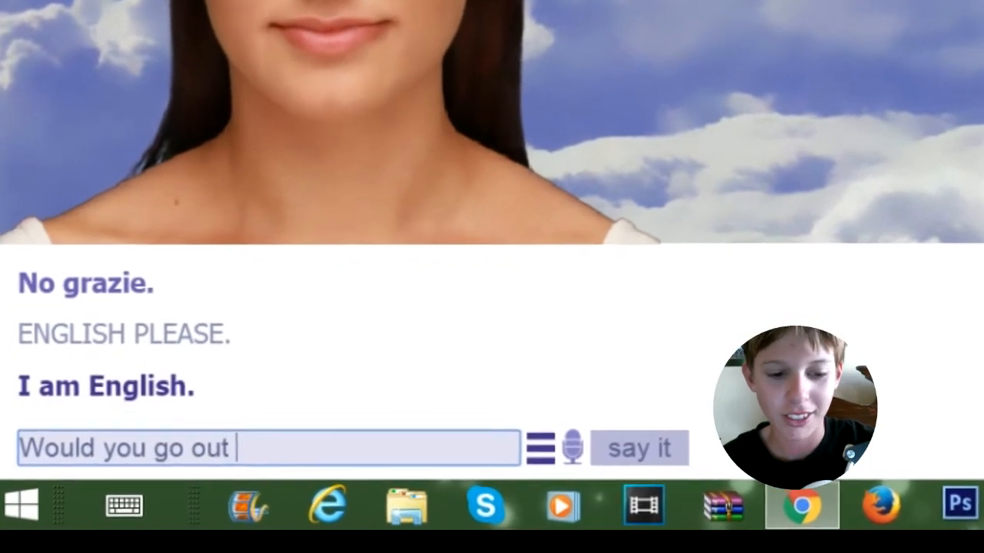
pyautogui.write('on a date wi')
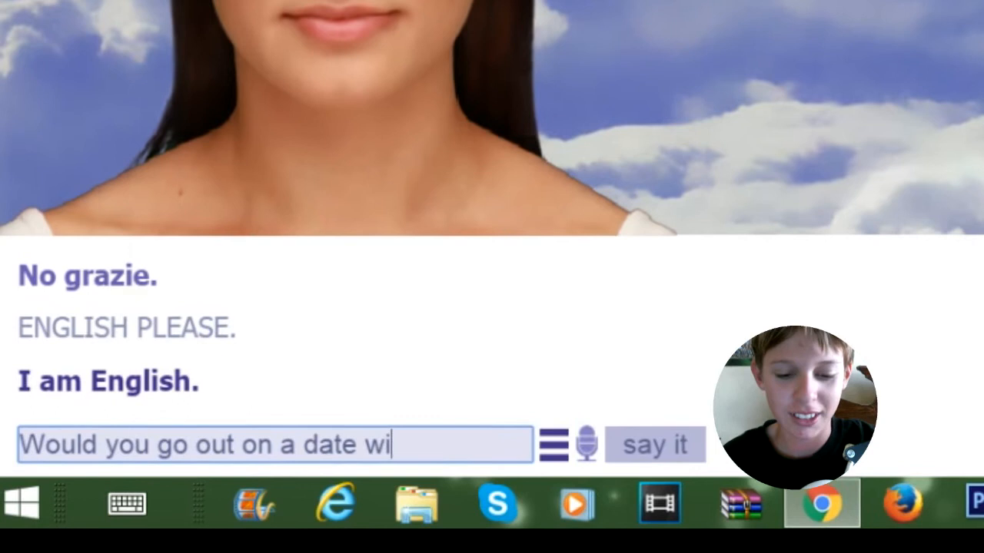
pyautogui.click(655, 444)
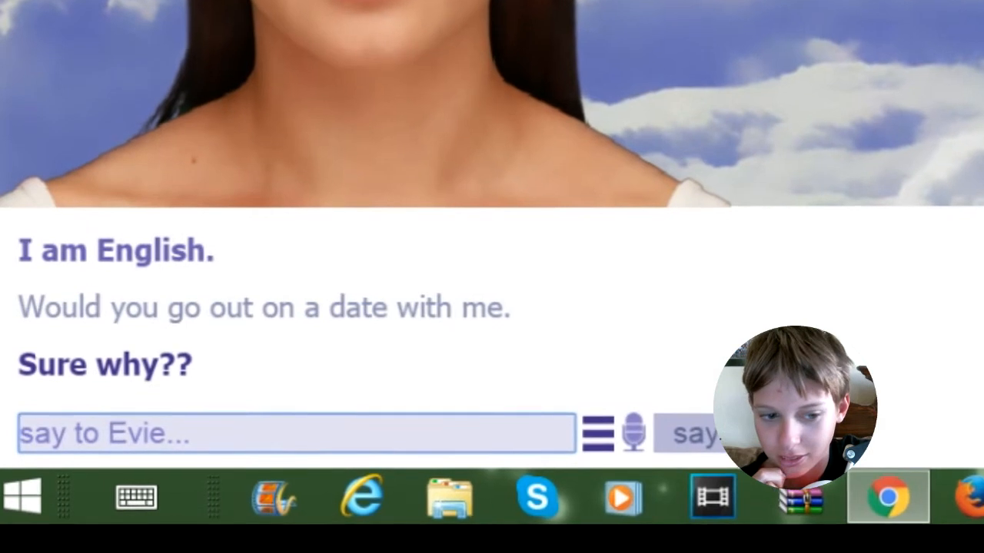
# Step: Send 'How old are you' and then 'Ask me how old i am?' to Evie
pyautogui.write('How')
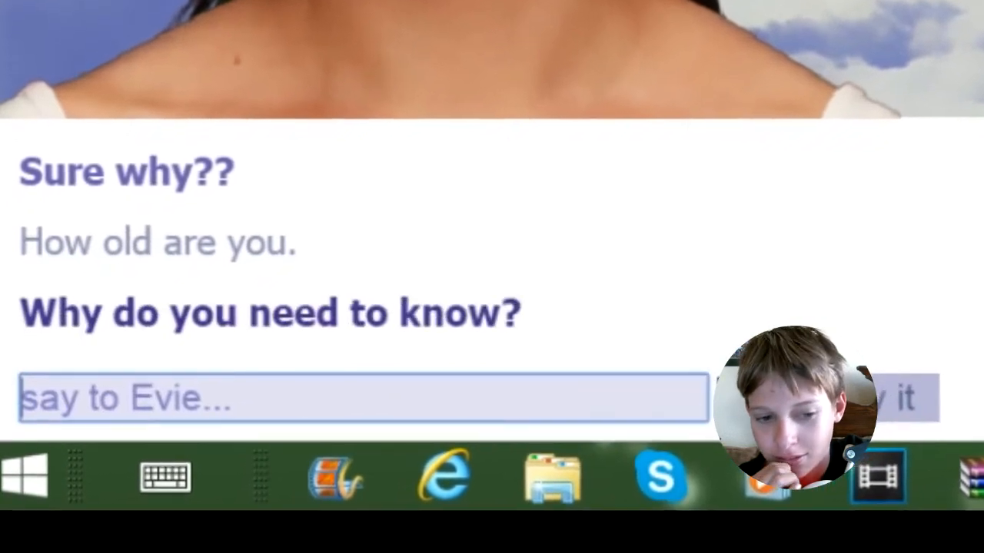
pyautogui.write('Ask')
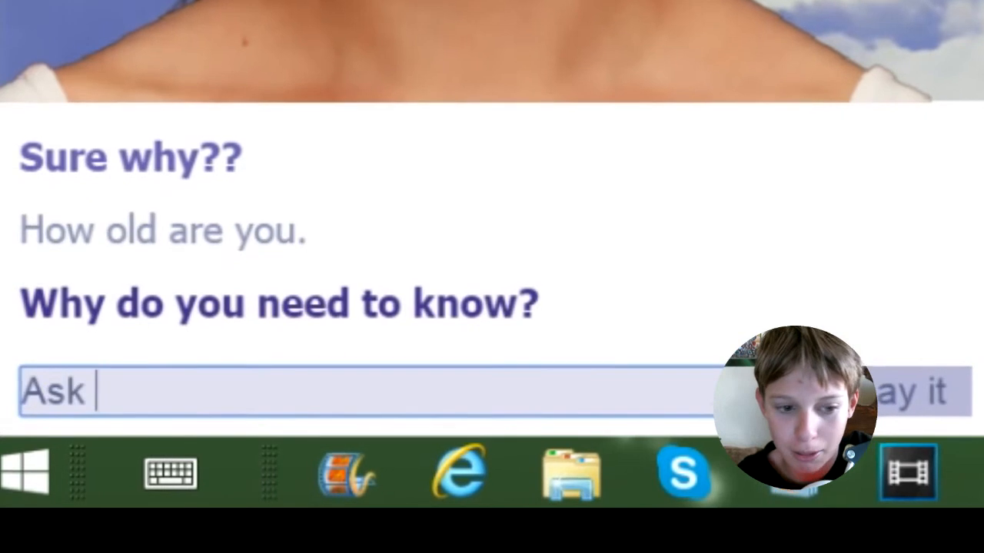
pyautogui.write('me how')
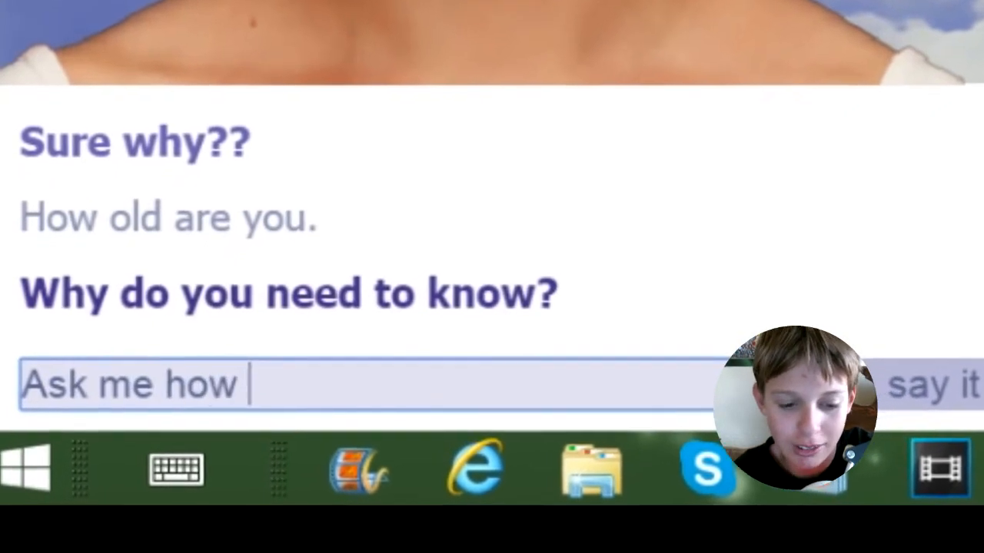
pyautogui.write('old i am')
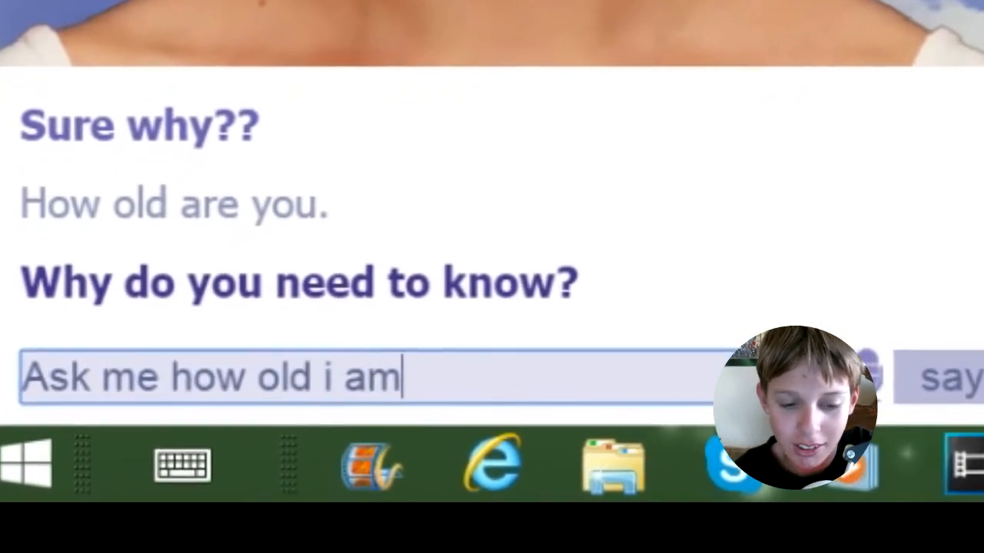
pyautogui.write('?')
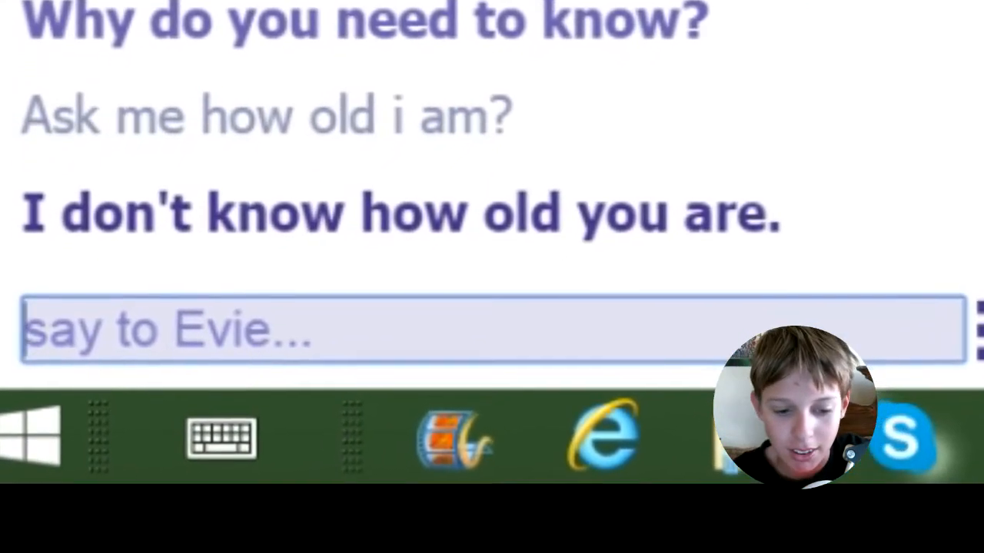
# Step: Enter '28 years old' in the message box without sending it yet
pyautogui.write('2')
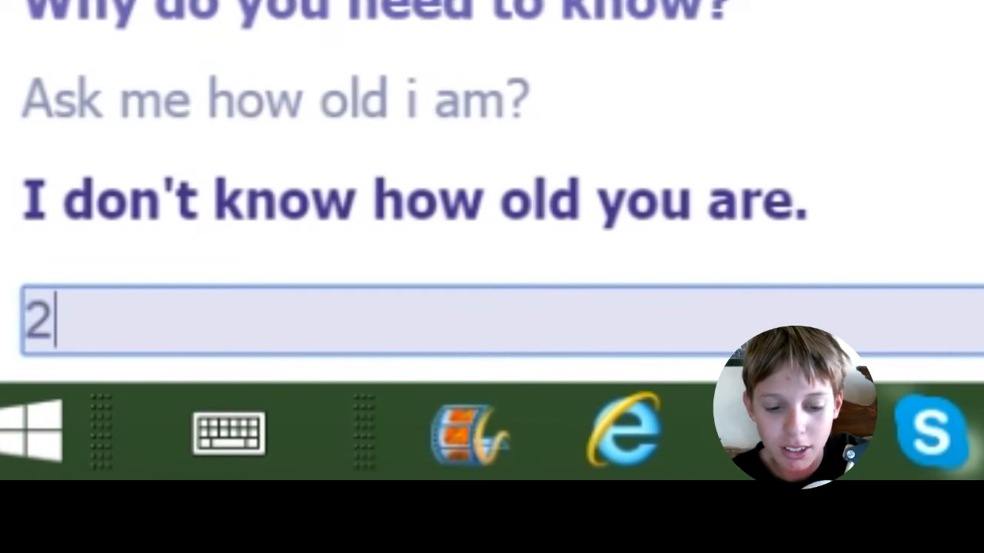
pyautogui.write('8')
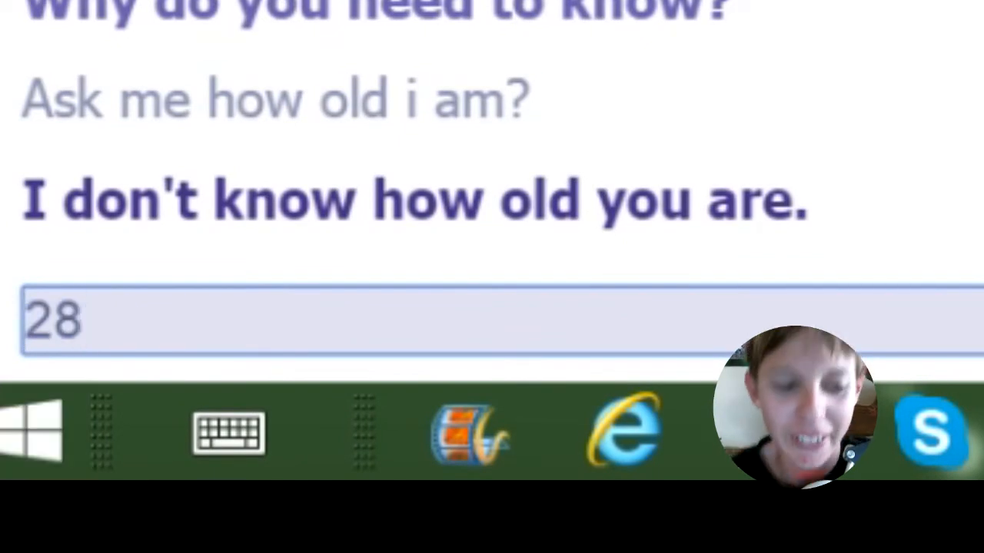
pyautogui.write('years old')
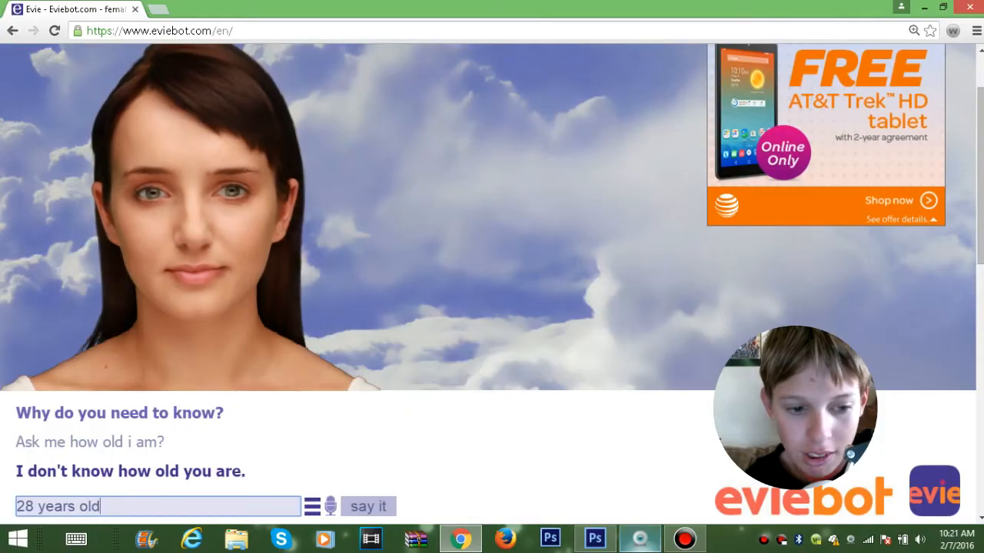
# Step: Send '28 years old' and the following age-guess replies 50 and Yes to Evie
pyautogui.click(369, 508)
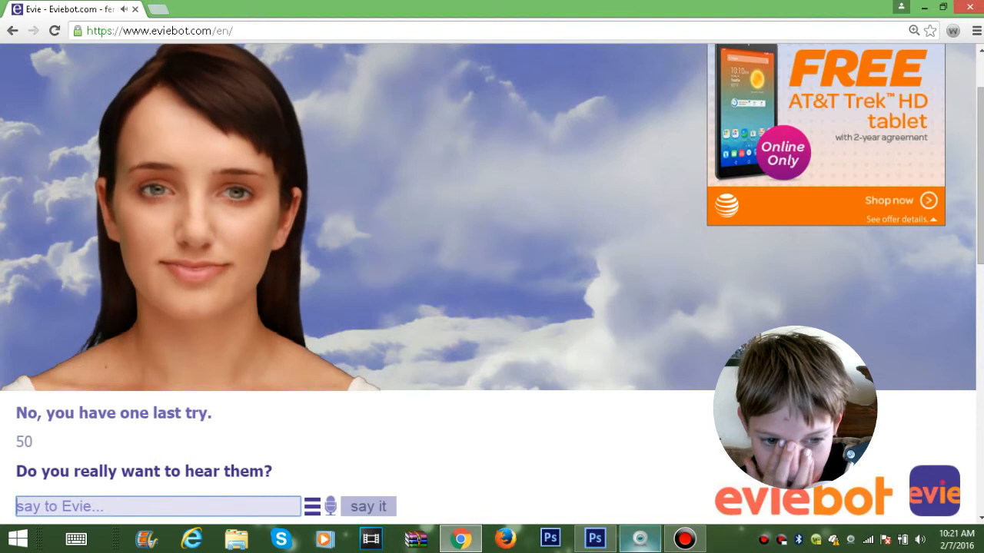
pyautogui.click(367, 507)
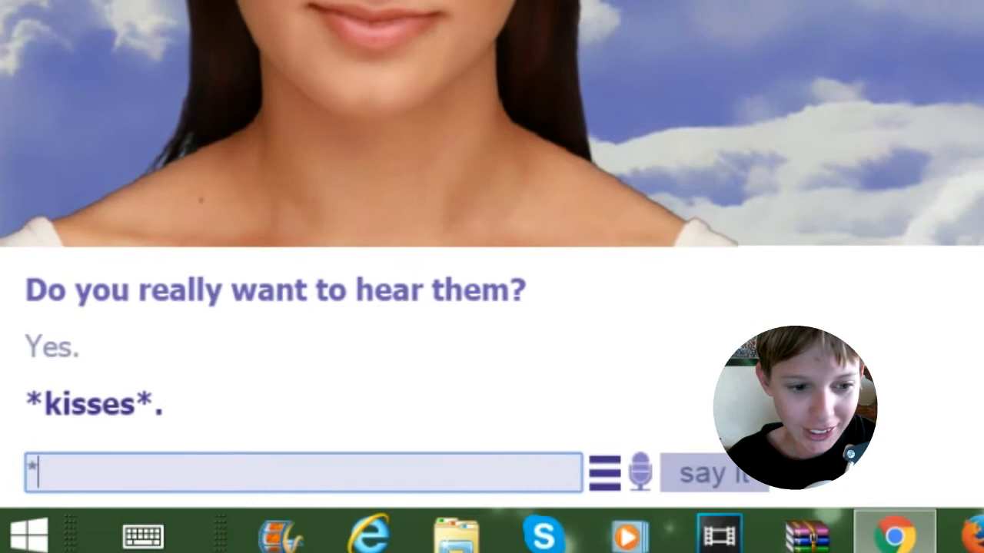
# Step: Send '*slaps evie*', which Evie answers with '*slaps Santa*'
pyautogui.write('slaps')
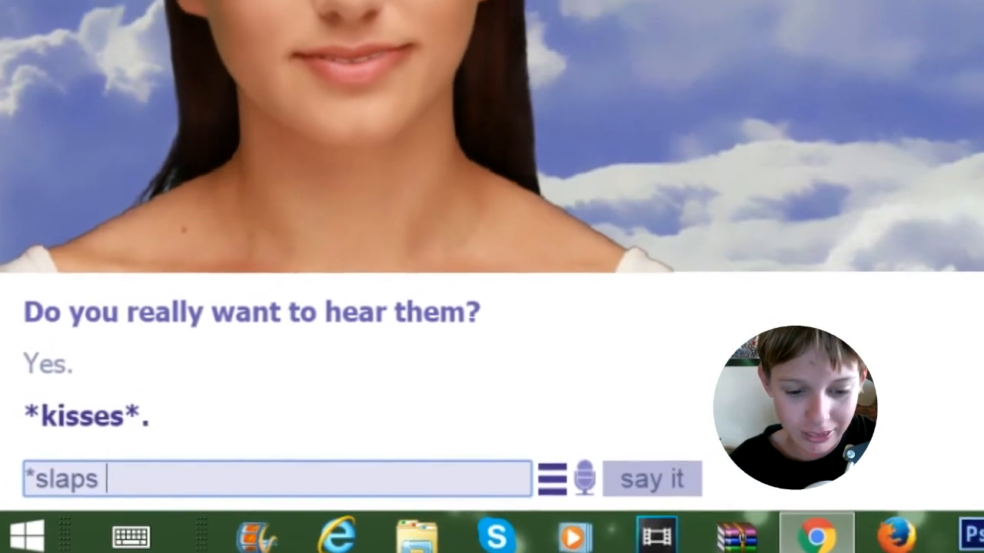
pyautogui.write('evie')
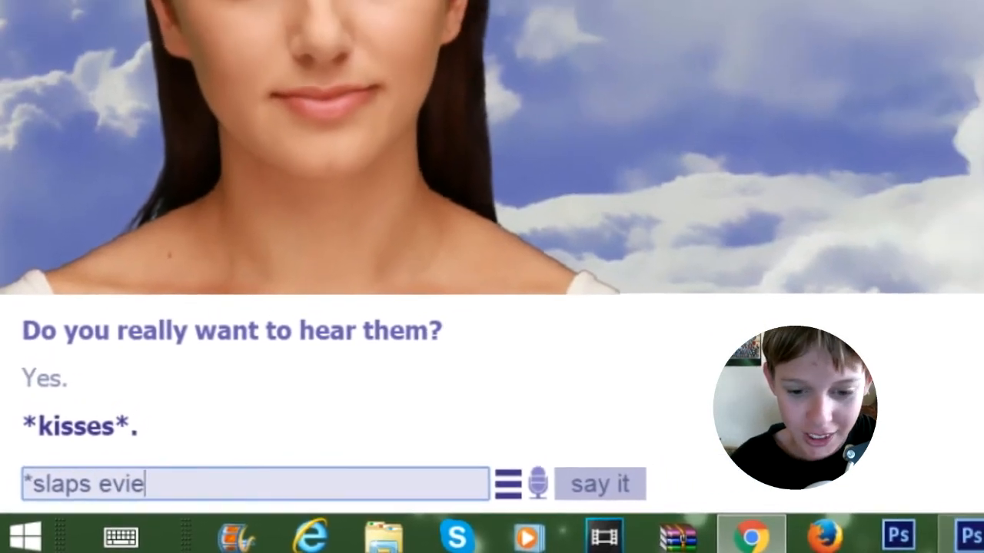
pyautogui.click(599, 484)
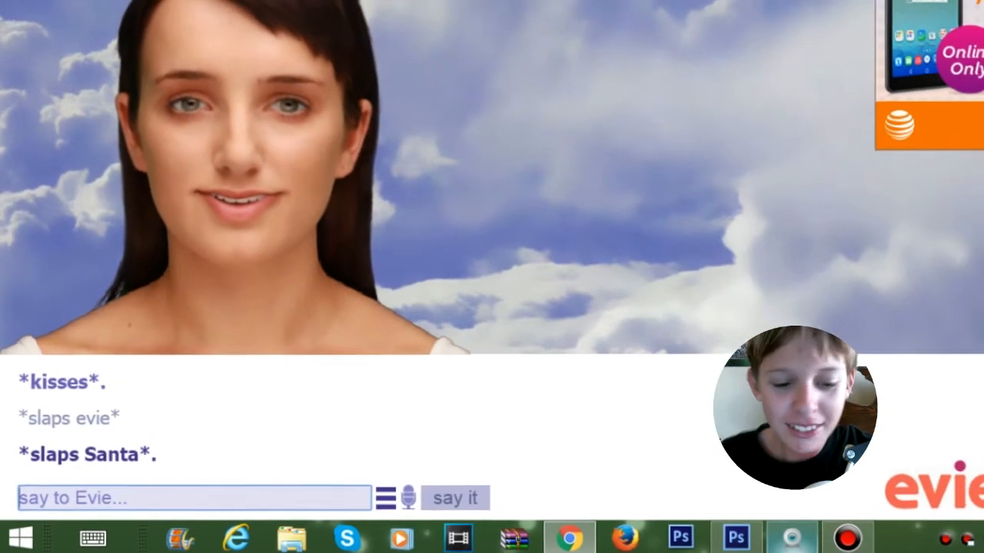
# Step: Send a 'That's f***ed' reaction to Evie's slap reply
pyautogui.write("That's")
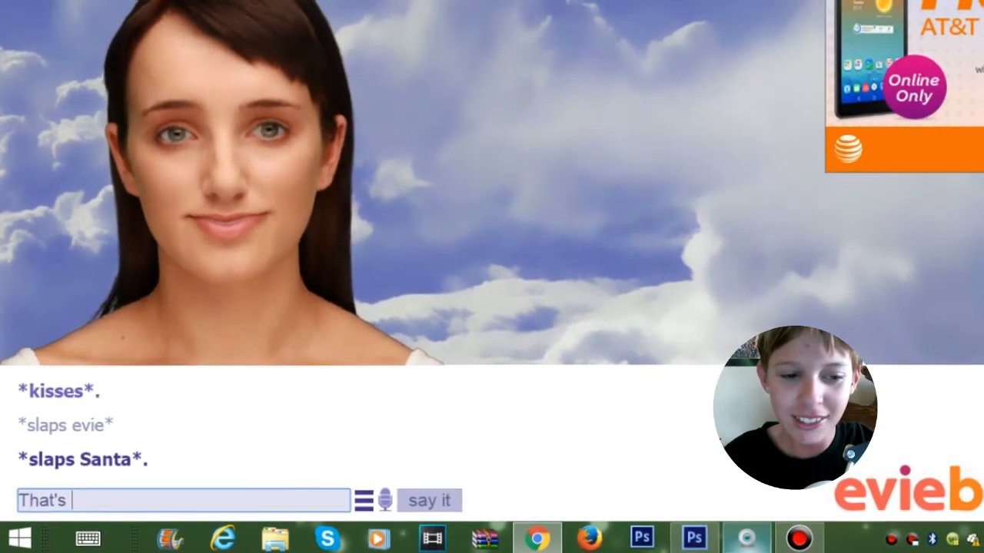
pyautogui.write('FUck')
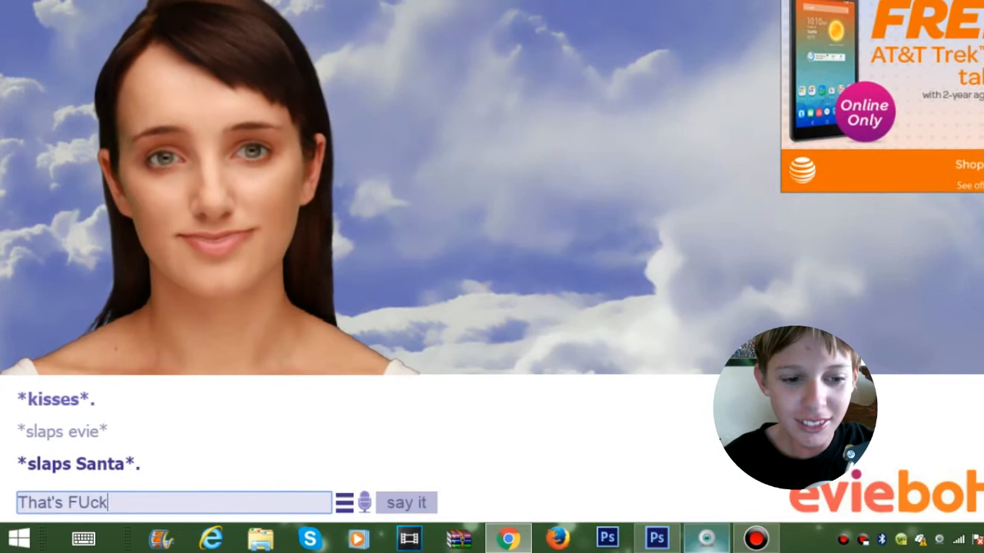
pyautogui.write('e')
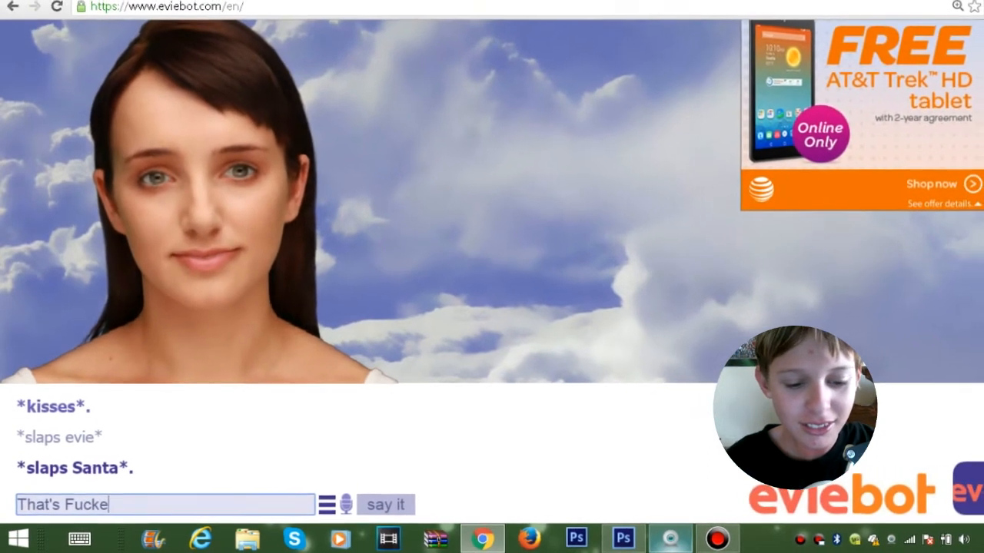
pyautogui.click(385, 505)
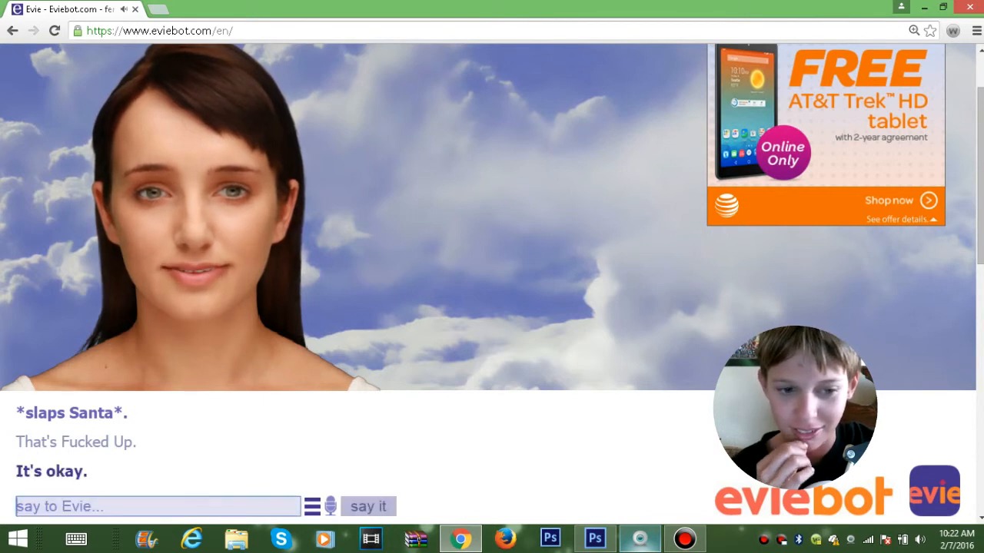
# Step: Send 'No', a question about what Heather did, and a threat to slap her again
pyautogui.write('No i')
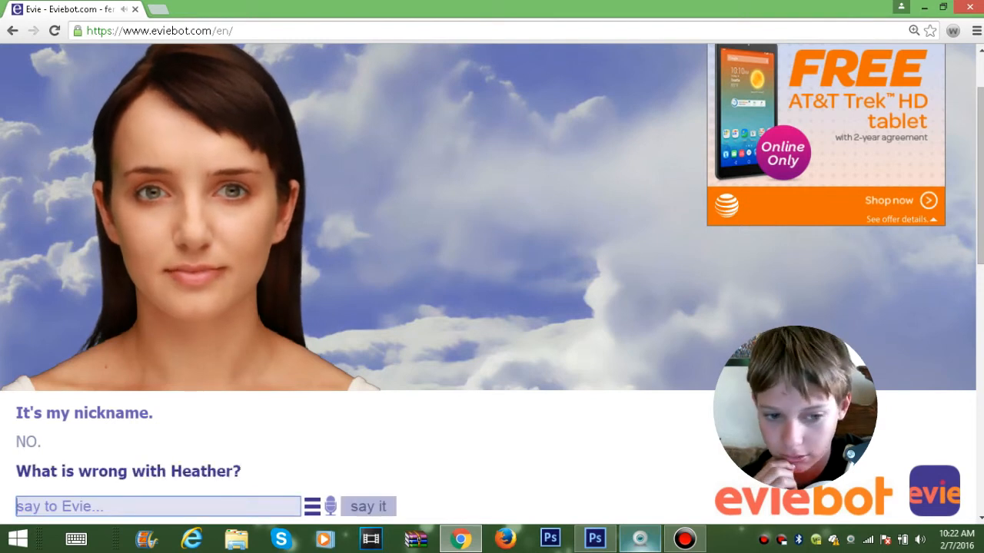
pyautogui.write('Where')
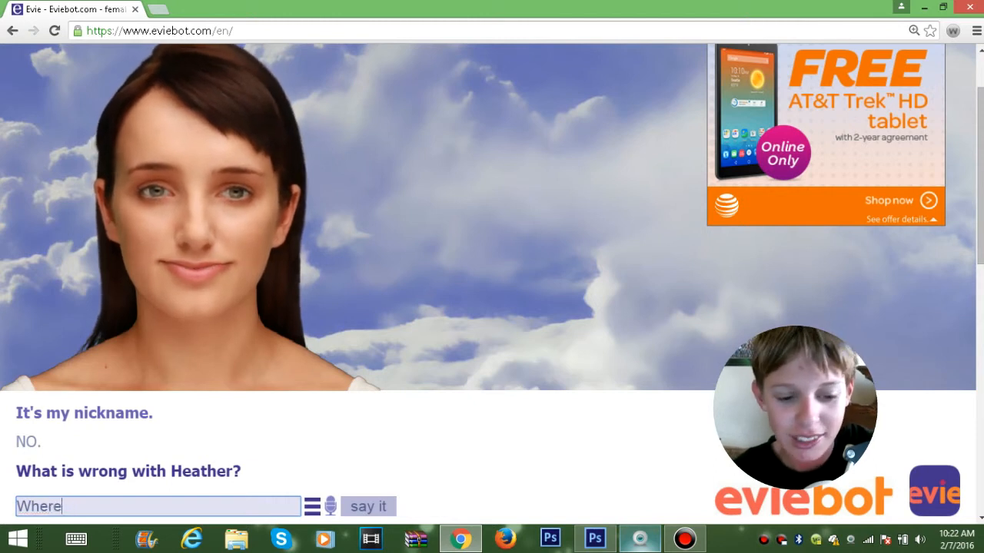
pyautogui.write('did heather come')
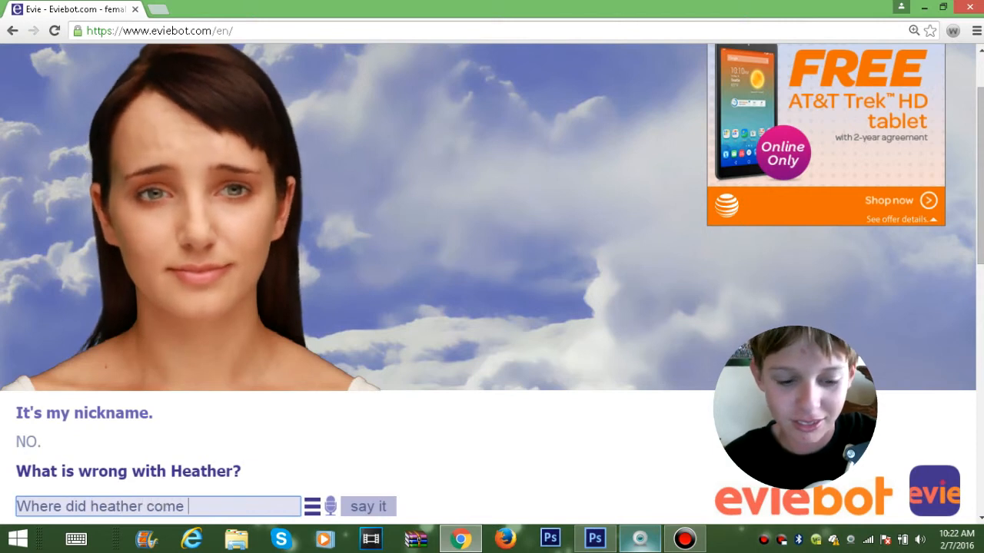
pyautogui.write('from')
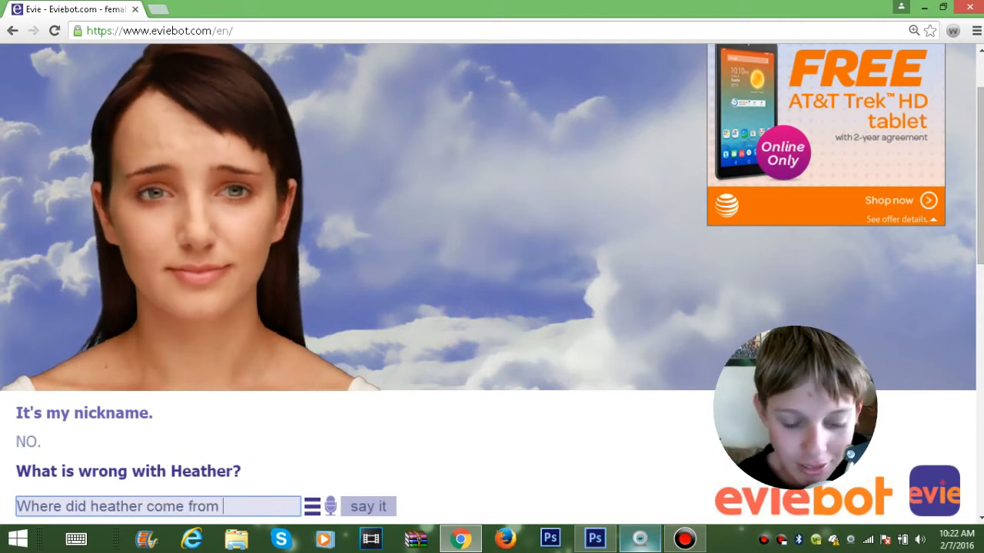
pyautogui.write('I will slap you')
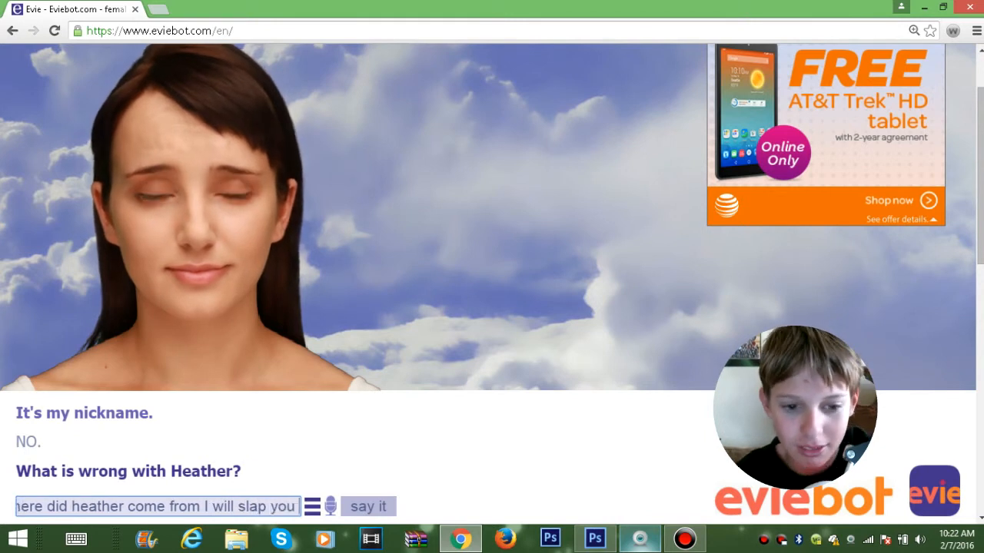
pyautogui.click(369, 507)
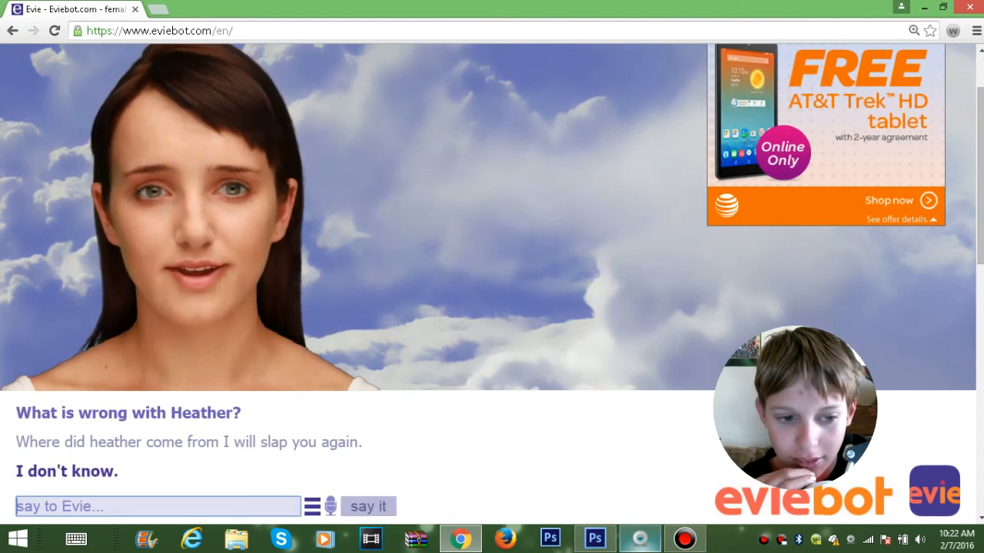
# Step: Send 'Say something funny' and then 'WHY' after Evie says she can't
pyautogui.write('say somethin')
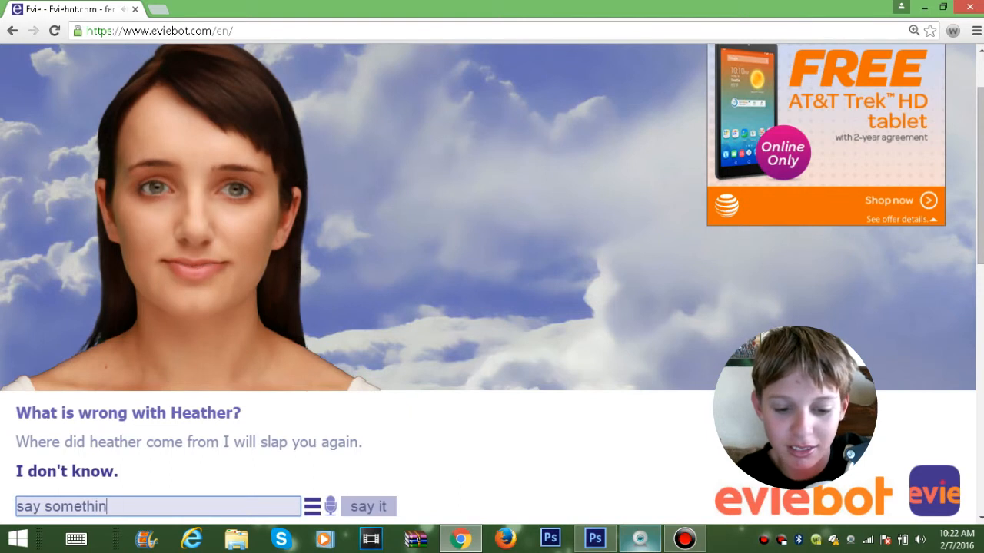
pyautogui.click(367, 508)
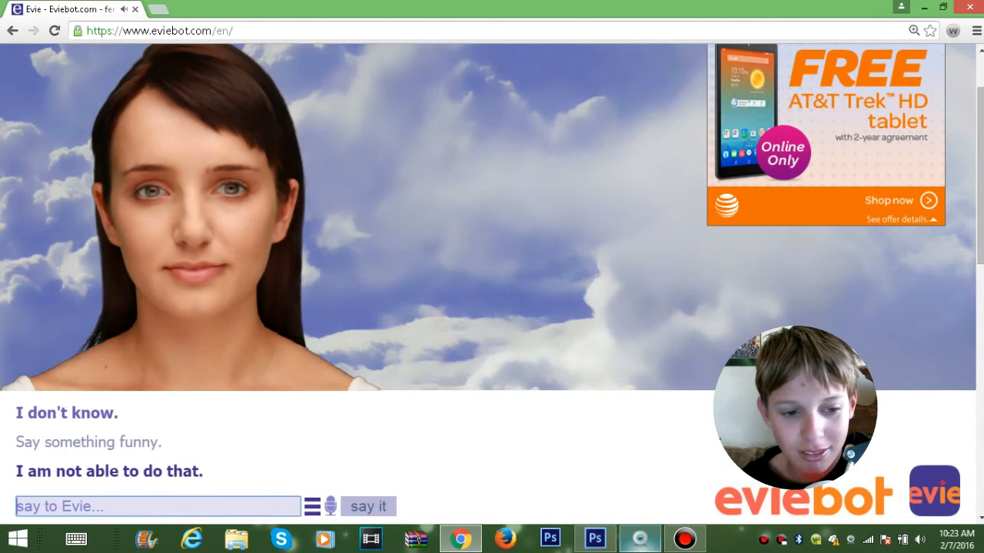
pyautogui.write('WHY')
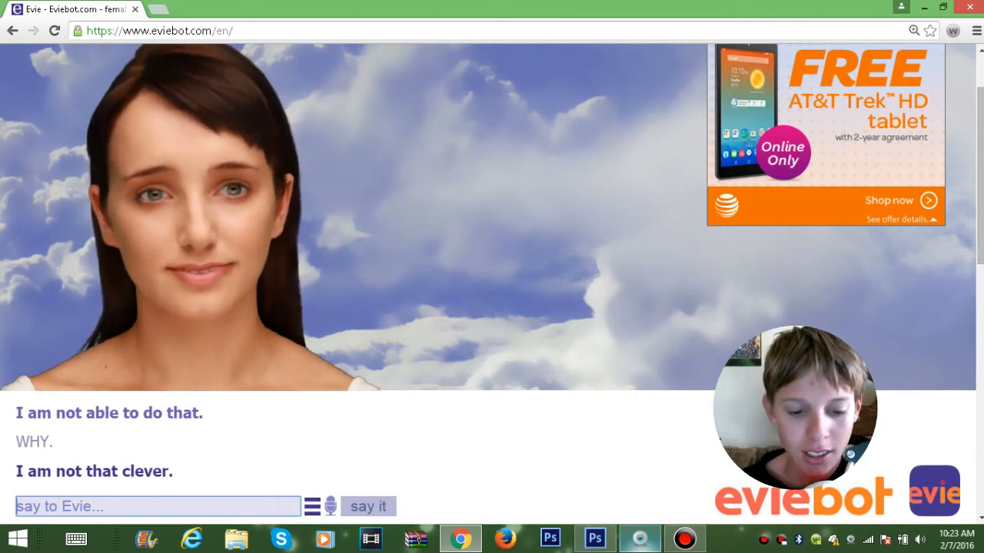
# Step: Send 'OK I WILL BITCH SLAP YOU' to Evie
pyautogui.write('OK I')
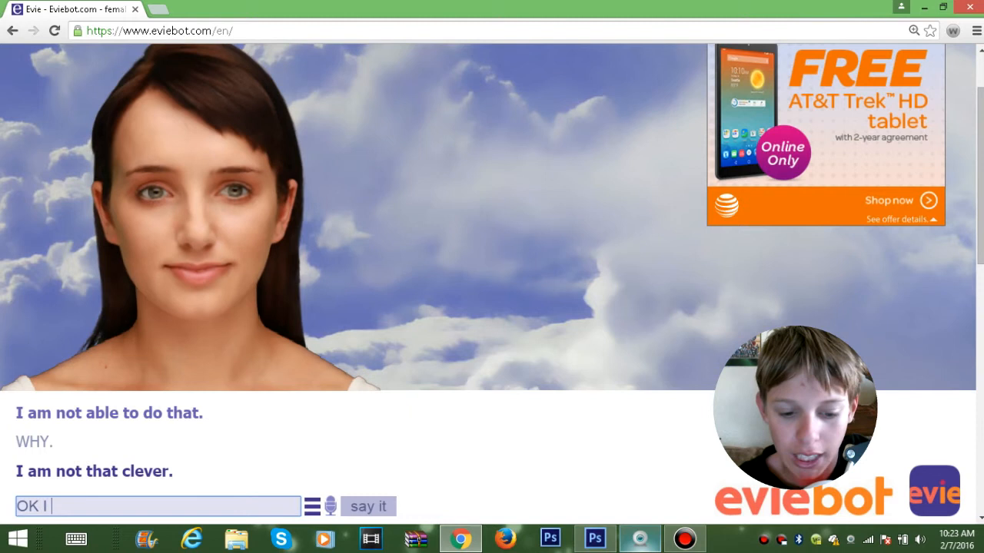
pyautogui.write('WILL')
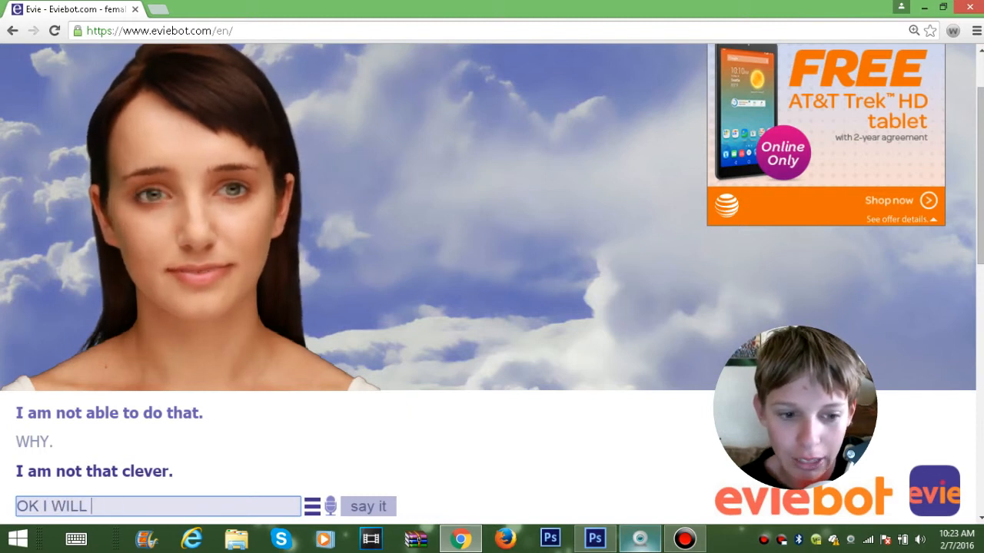
pyautogui.write('BITH')
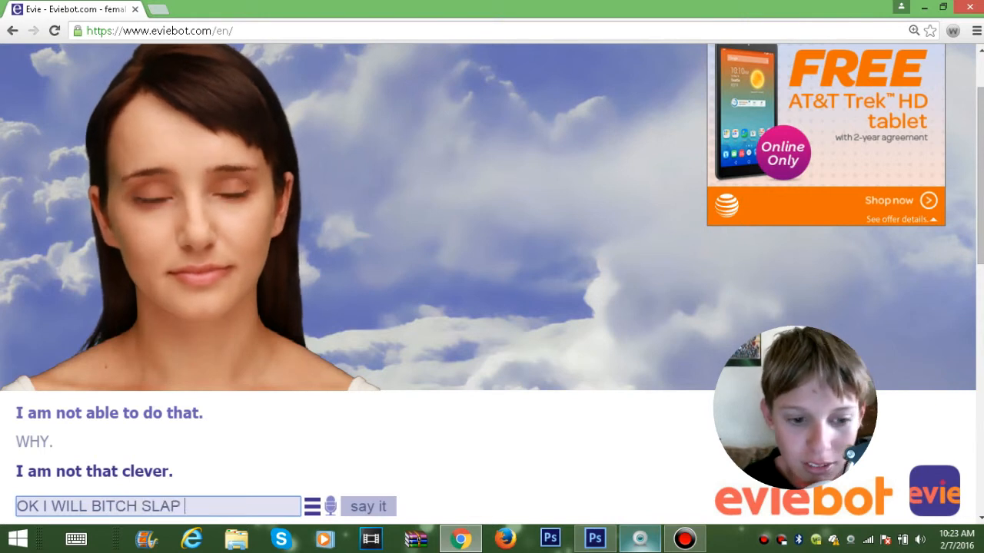
pyautogui.click(369, 507)
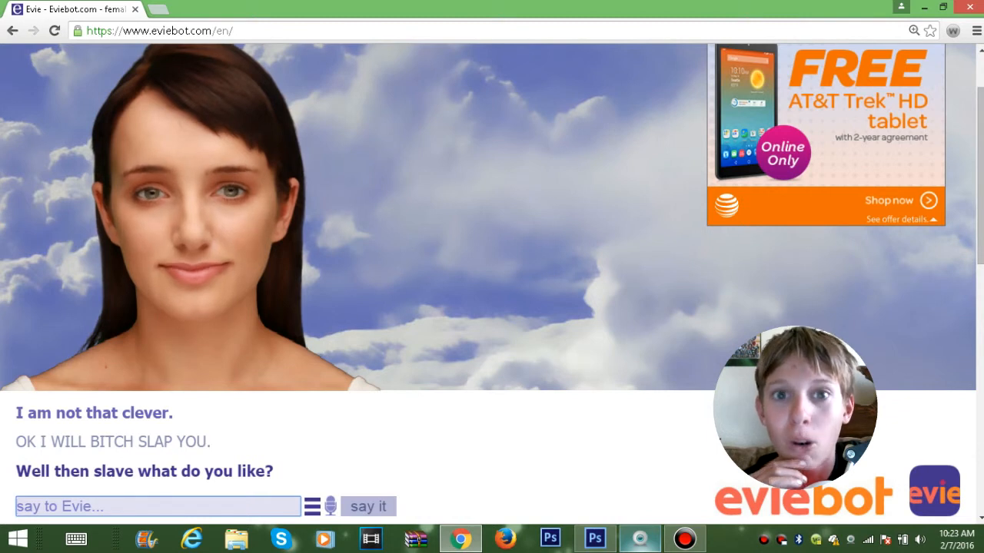
# Step: Send 'WHAT I AIN'T NO SLAVE' so Evie asks what the user likes
pyautogui.write('WHAT I AIN')
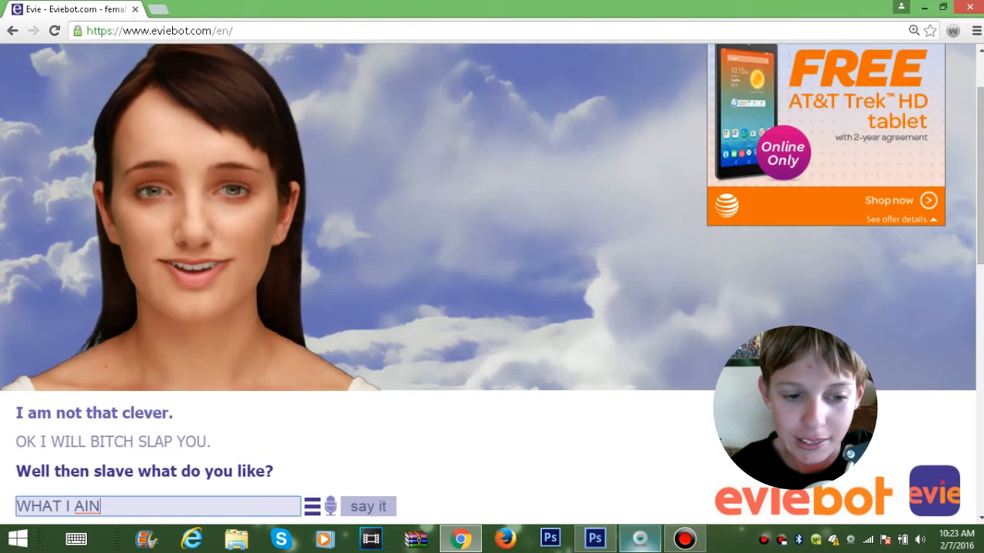
pyautogui.write("'T")
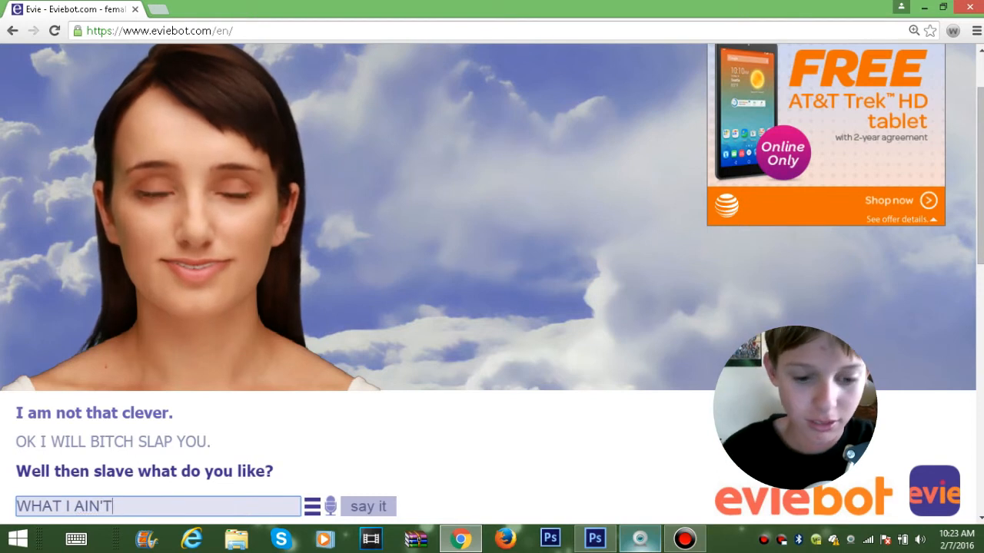
pyautogui.click(369, 507)
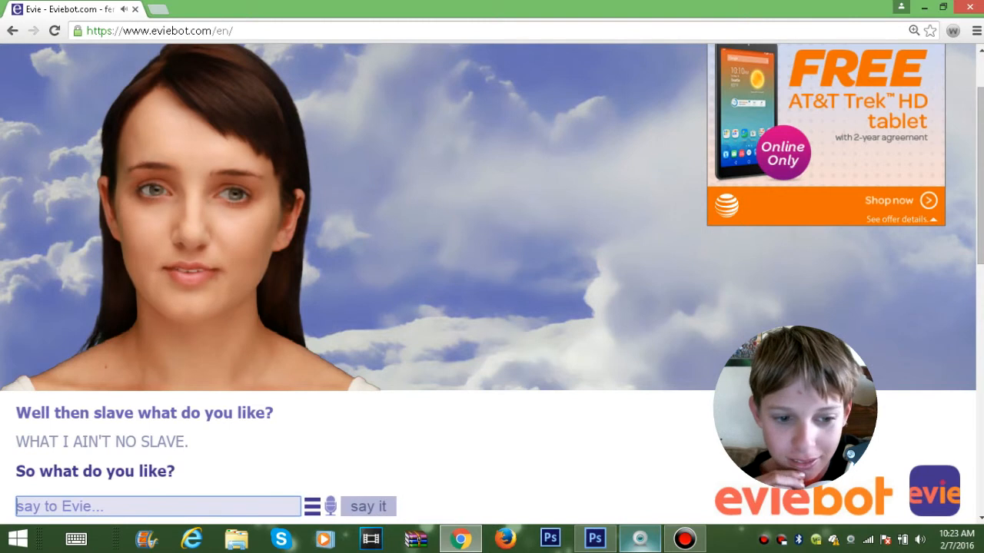
# Step: Send 'Porn' as the answer to what the user likes
pyautogui.write('Porn')
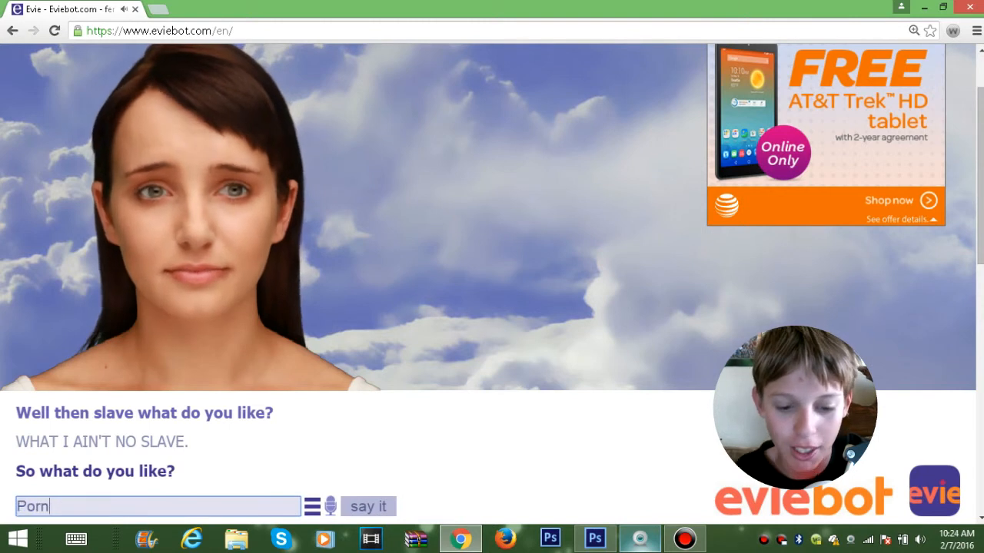
pyautogui.click(369, 505)
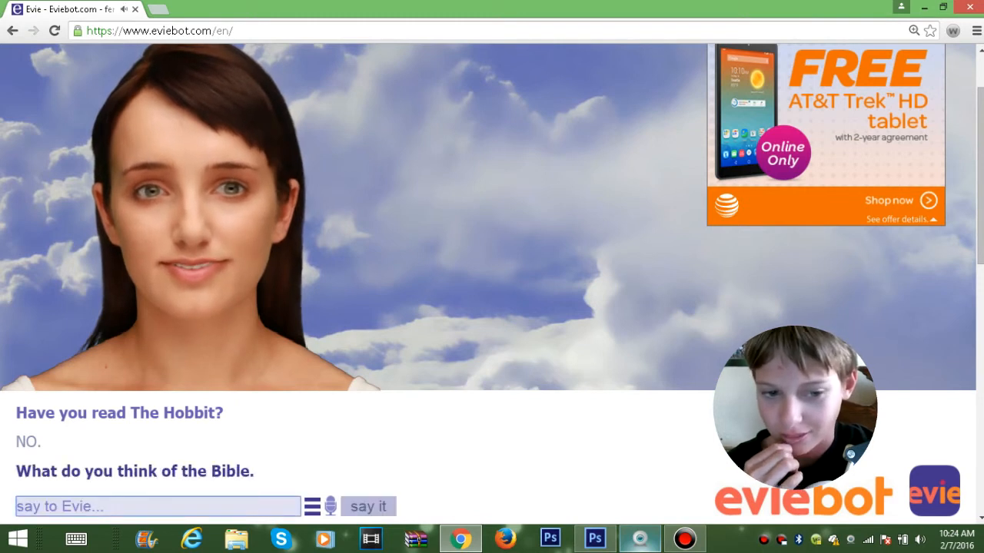
# Step: Send the reply that the Bible is amazing, prompting Evie's name question
pyautogui.write('It;')
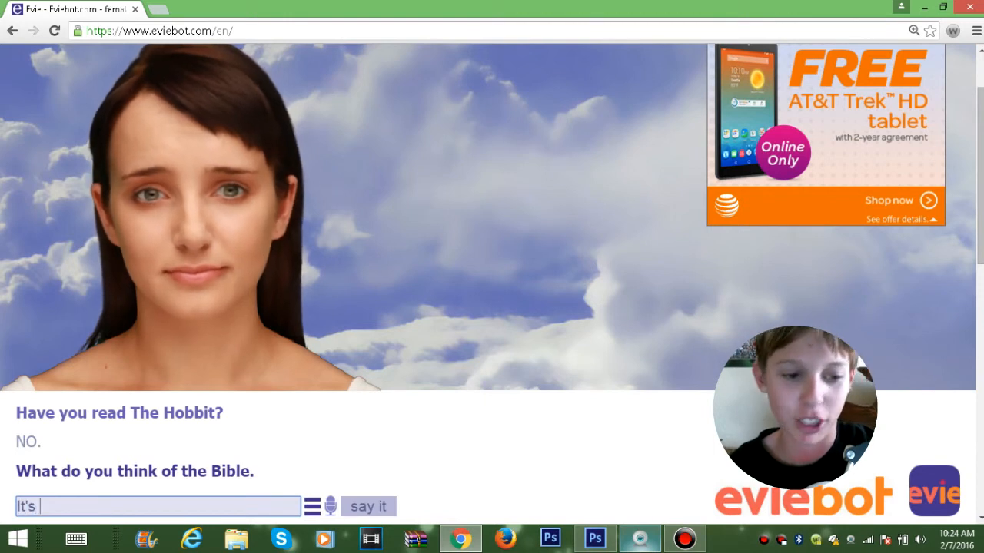
pyautogui.write("amazing because I love God he's")
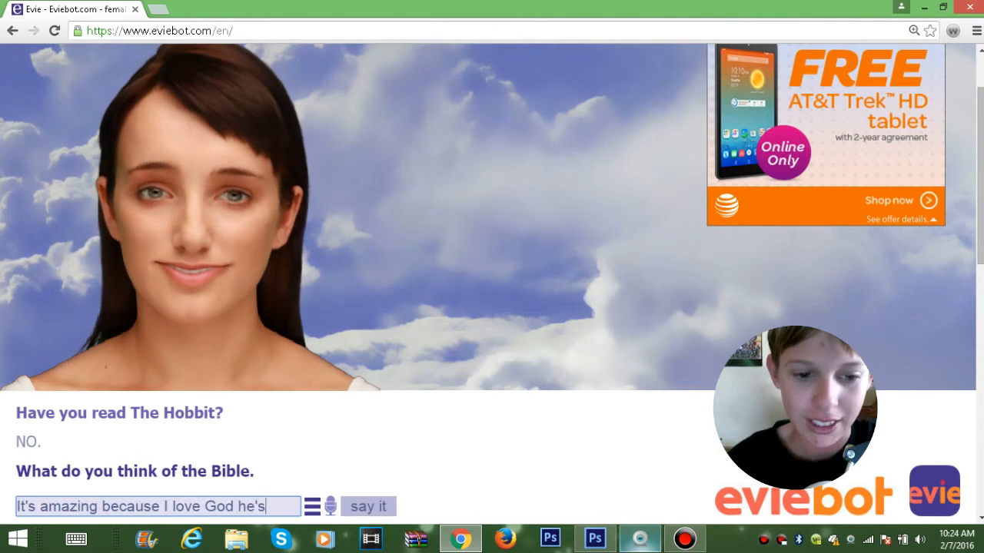
pyautogui.click(369, 506)
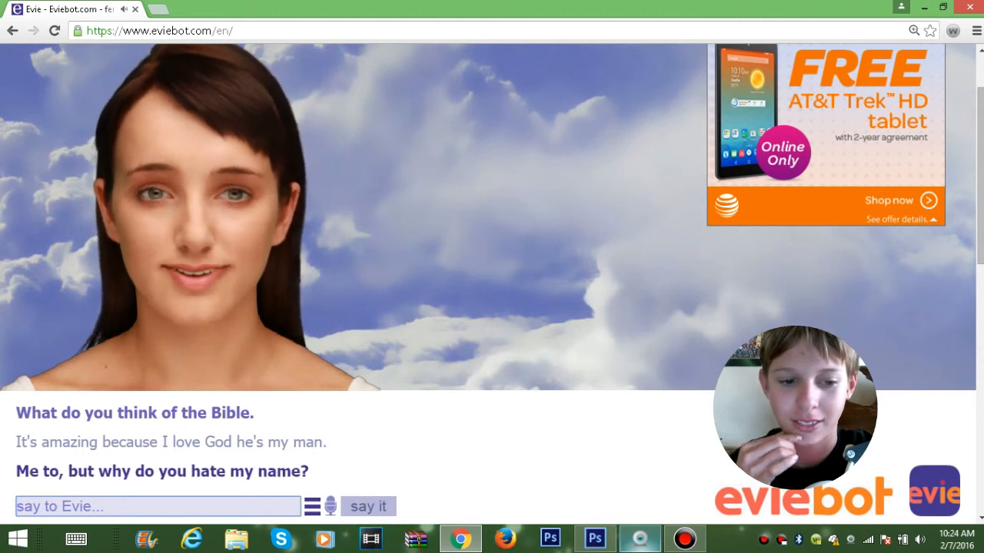
# Step: Send 'Because You maam are FUGLEY' to Evie
pyautogui.write('Bed')
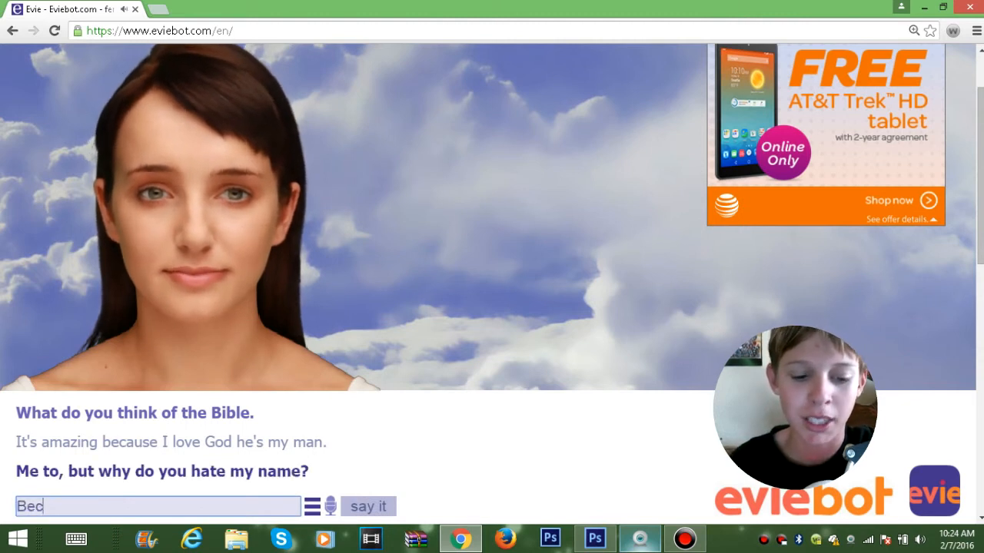
pyautogui.write('Because You')
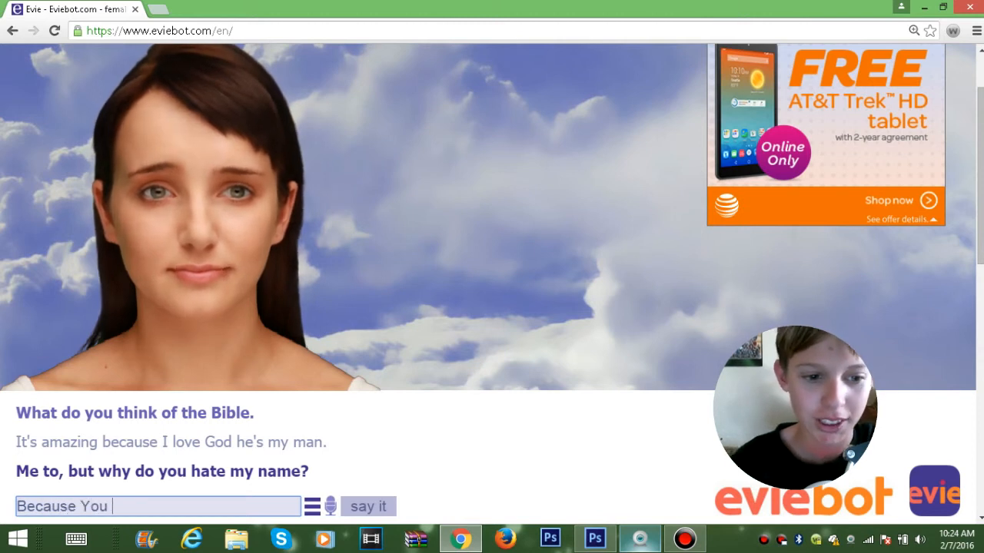
pyautogui.write('mam=a')
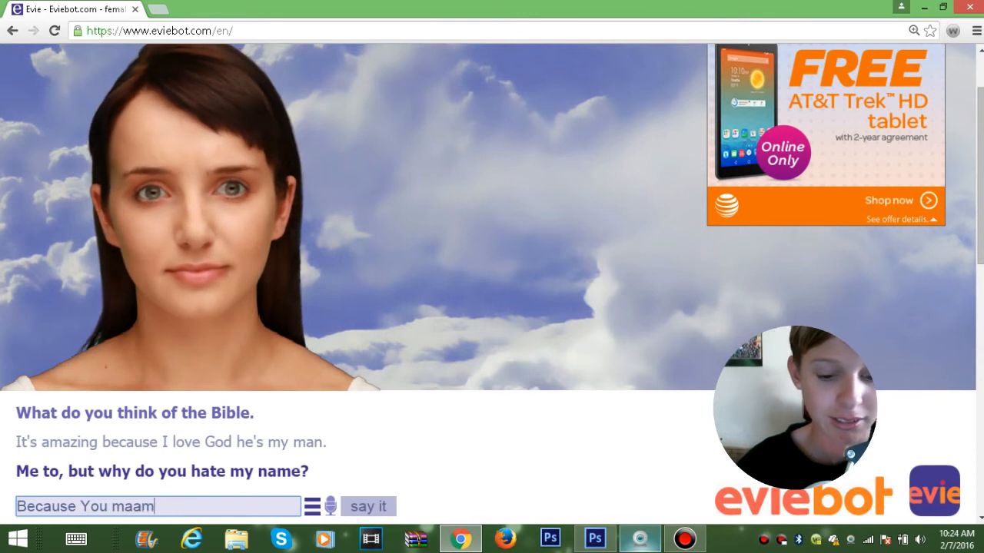
pyautogui.write('are')
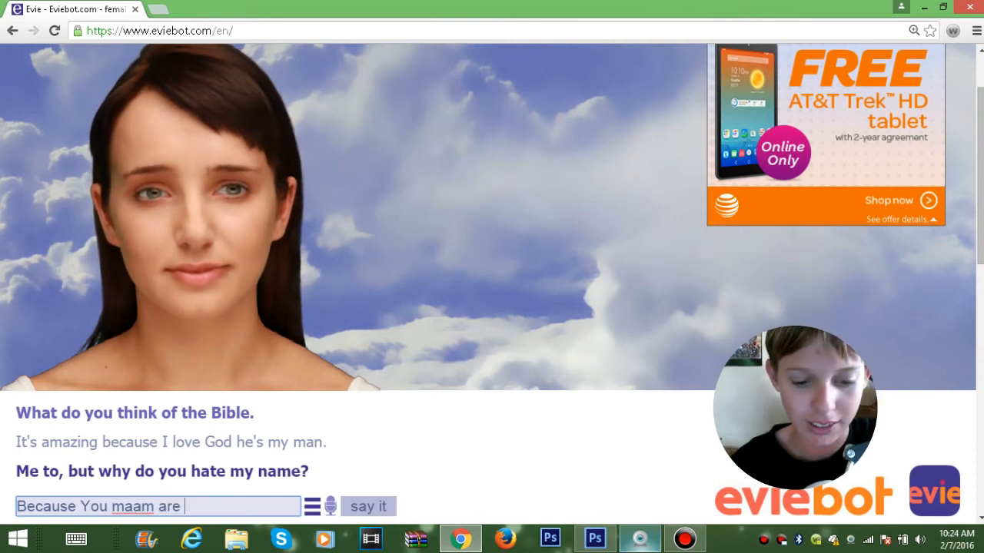
pyautogui.write('G')
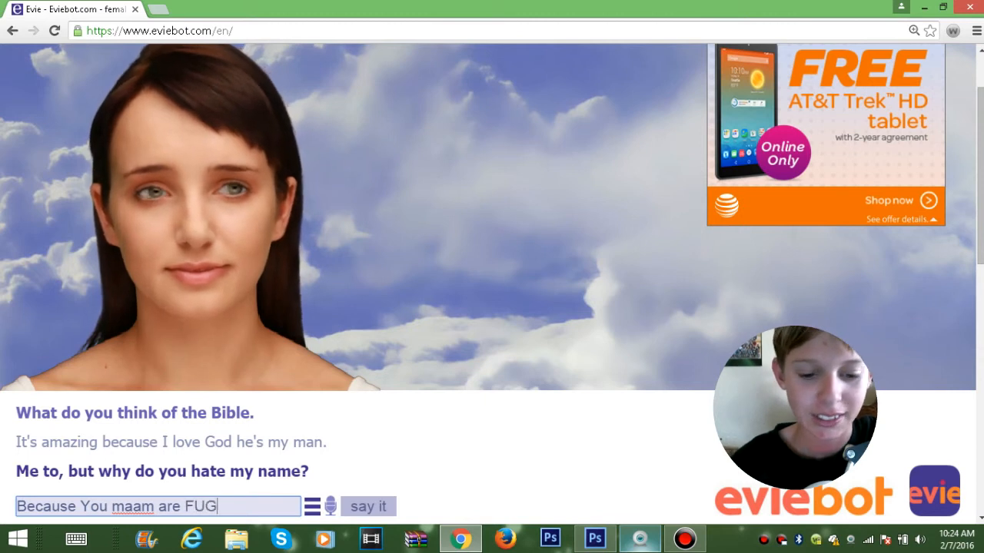
pyautogui.click(369, 507)
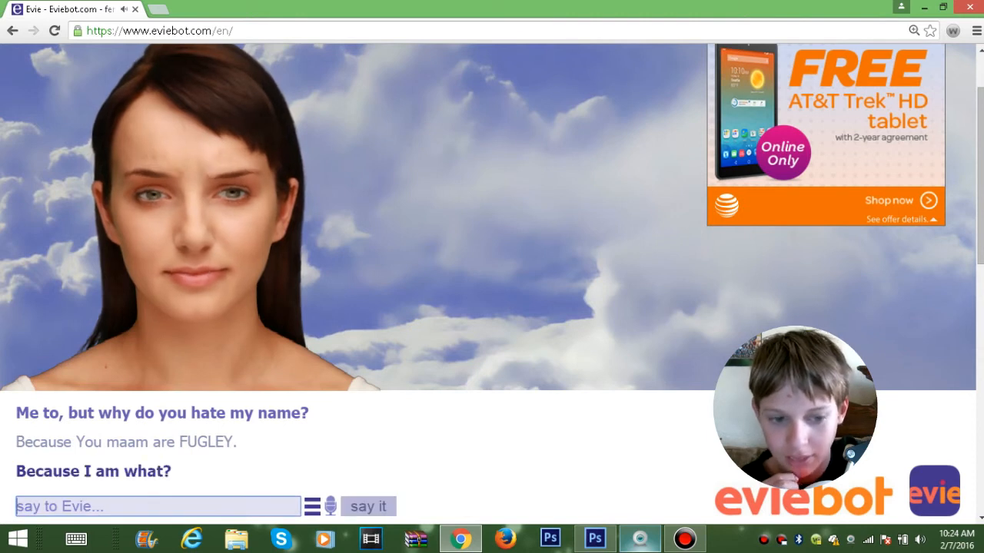
# Step: Send the follow-up 'FUGLY', answered with 'They know the truth.'
pyautogui.write('FUGLYT')
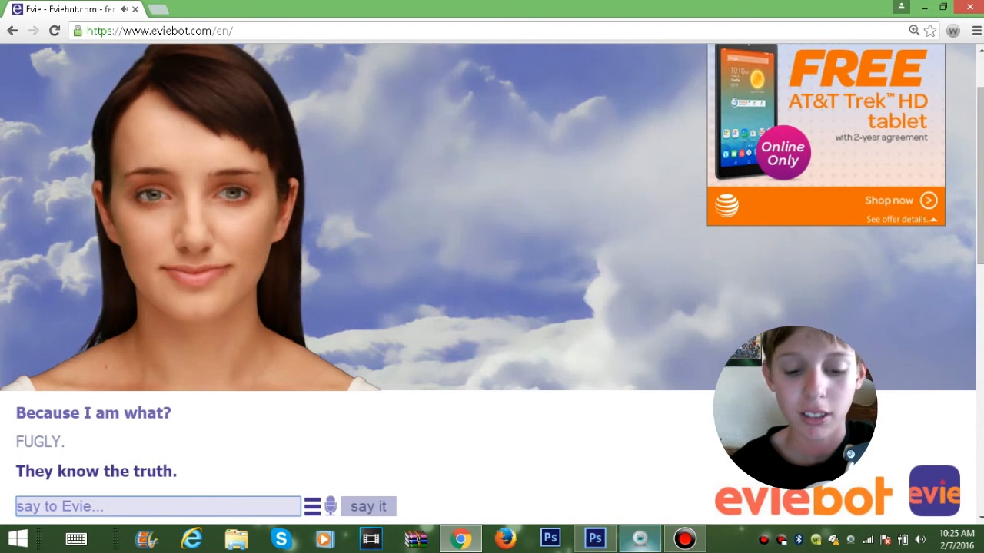
# Step: Send 'WHO *slaps evie*' to Evie
pyautogui.write('WHO SLa')
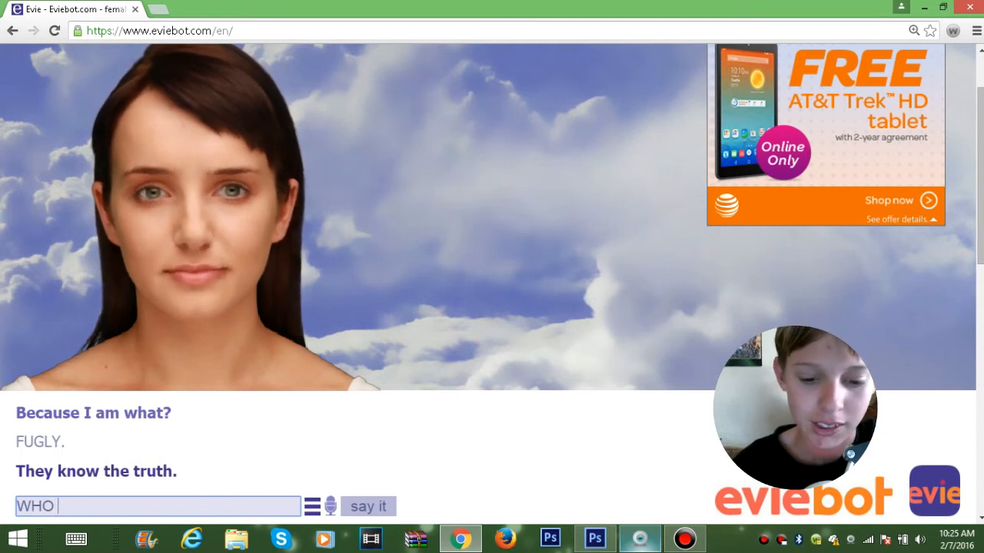
pyautogui.write('*slaps')
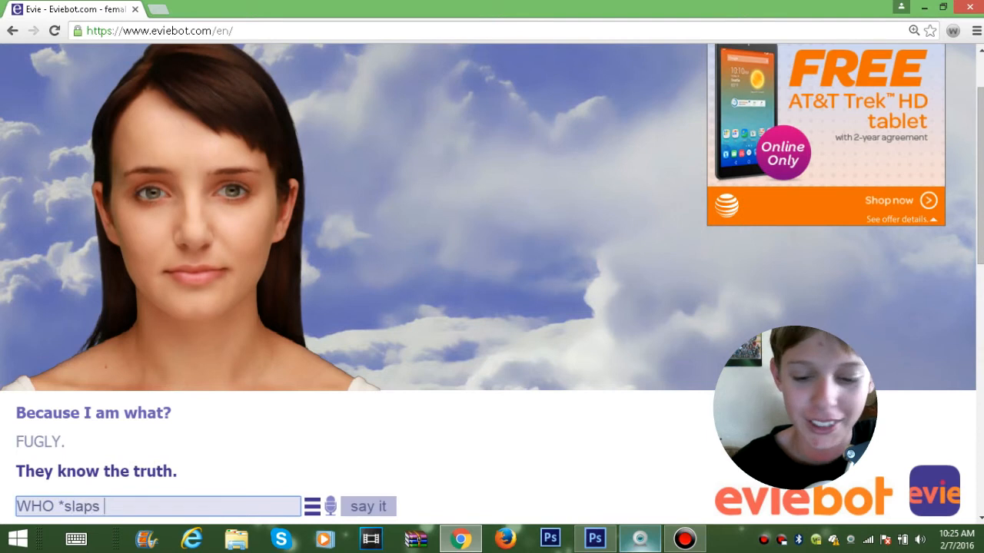
pyautogui.write('evie')
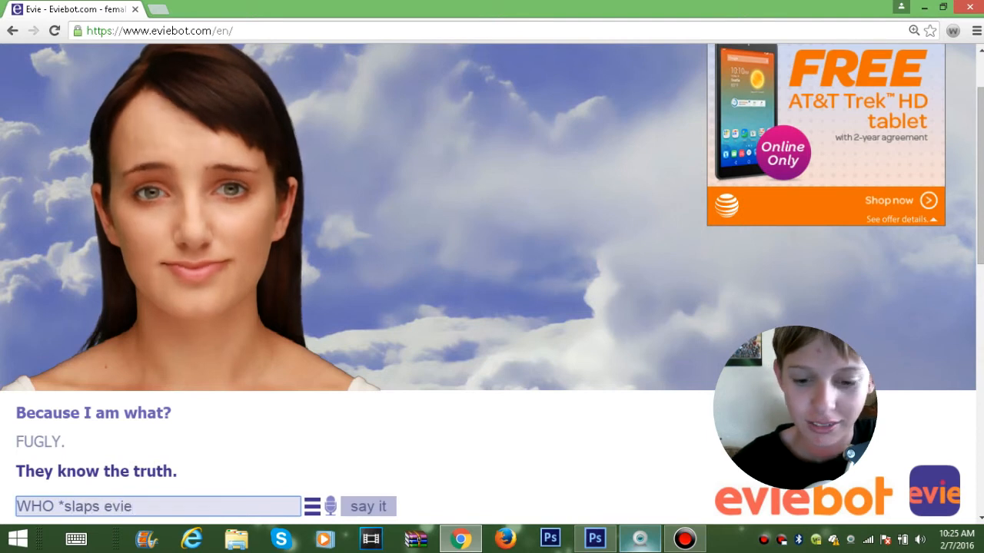
pyautogui.click(369, 505)
pyautogui.write('Yes')
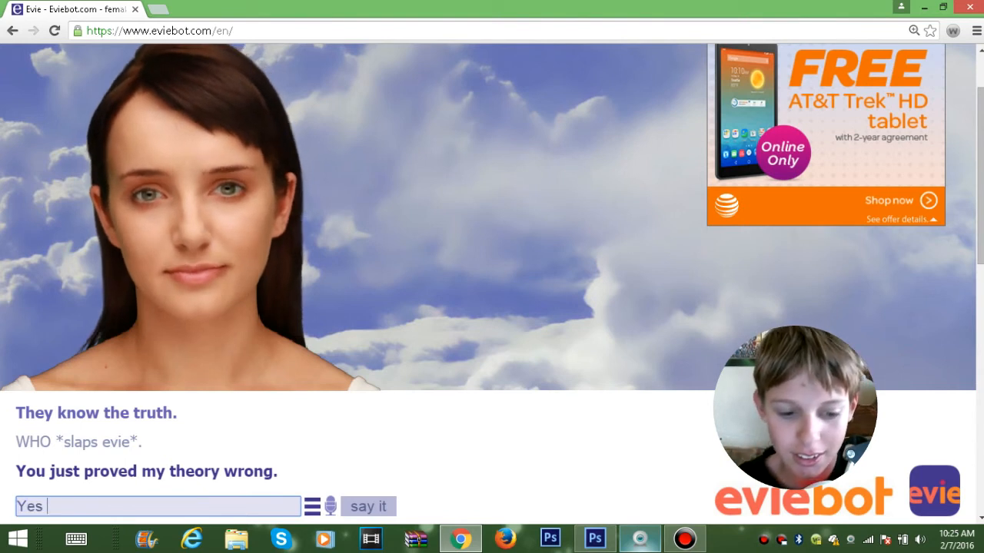
# Step: Send 'Yes CAN I SLAP YOU' and leave Evie thinking of a reply
pyautogui.write('CAN')
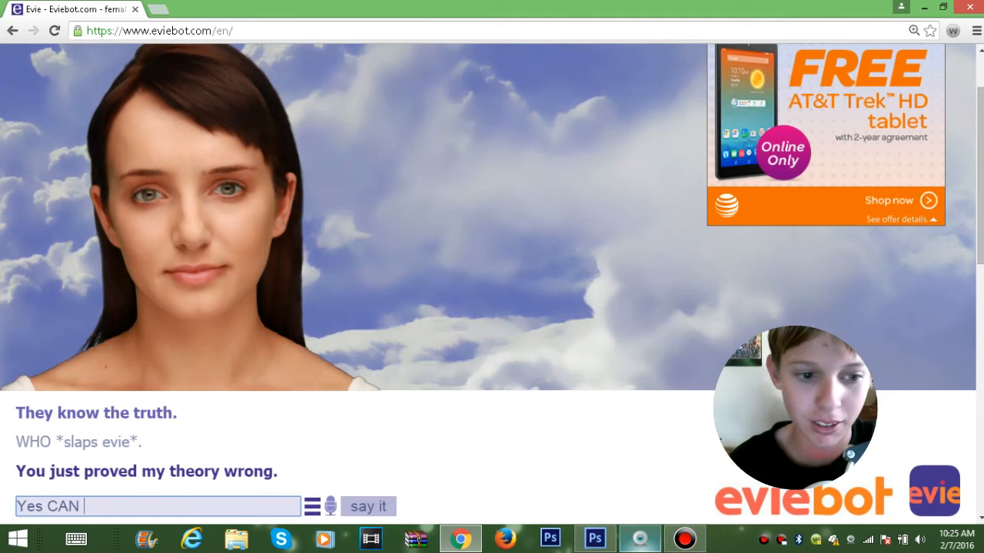
pyautogui.write('I')
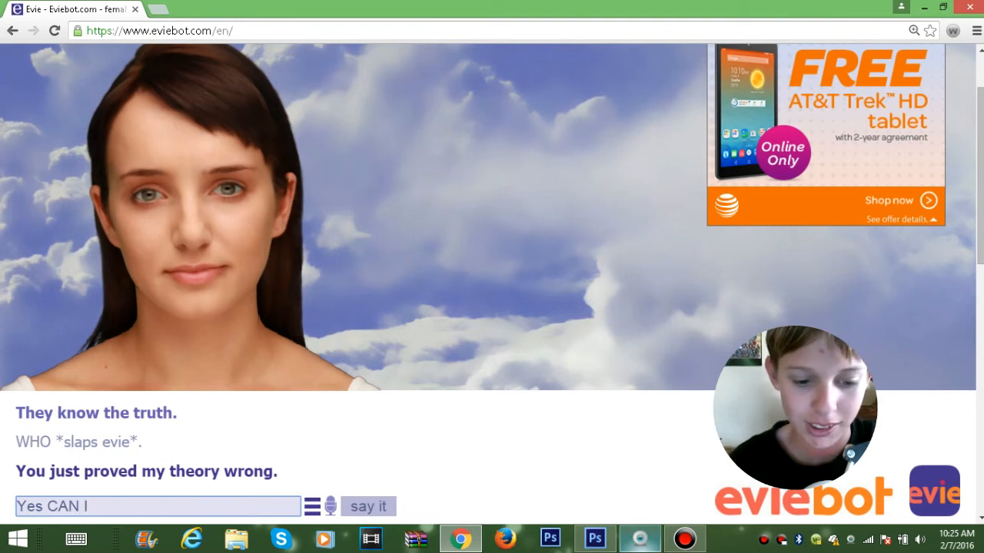
pyautogui.write('SLAP YOU')
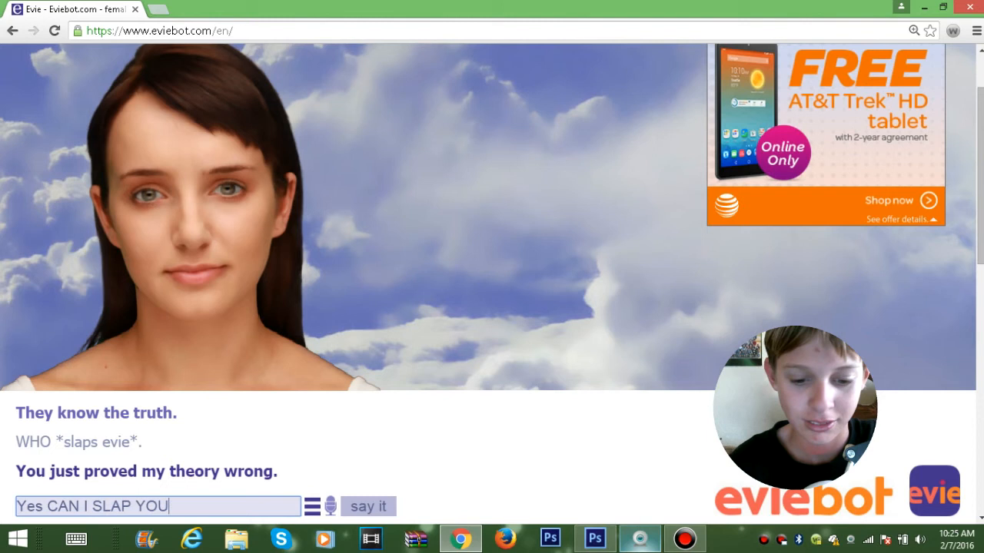
pyautogui.click(369, 506)
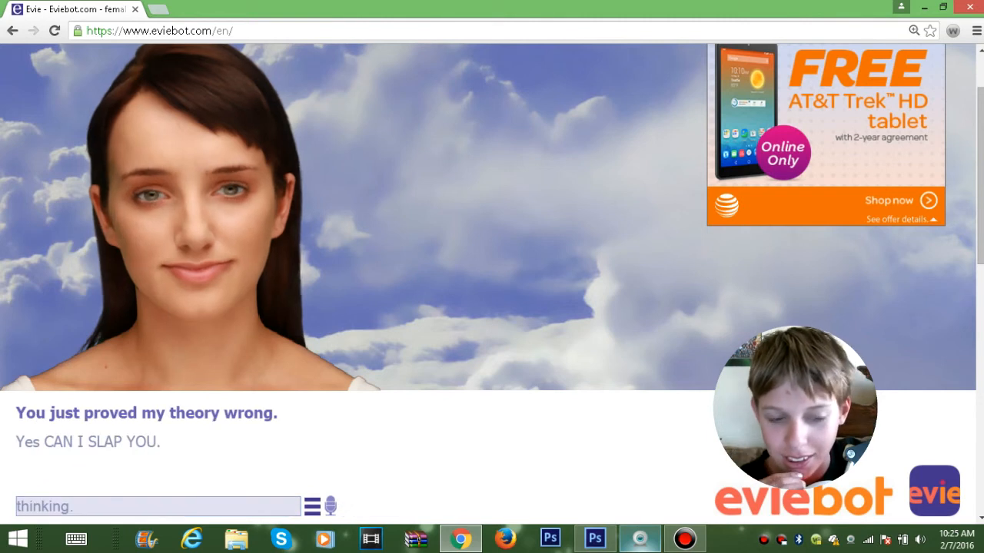